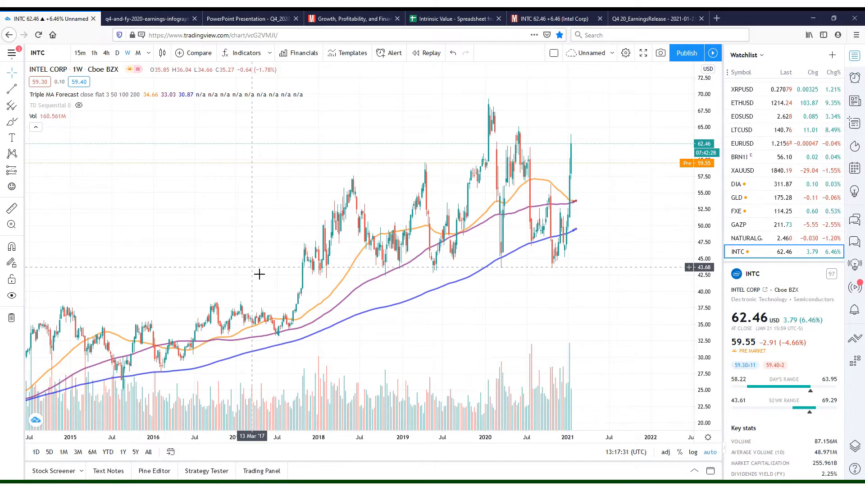
{"action": "mouse_move", "coordinate": [322, 310]}
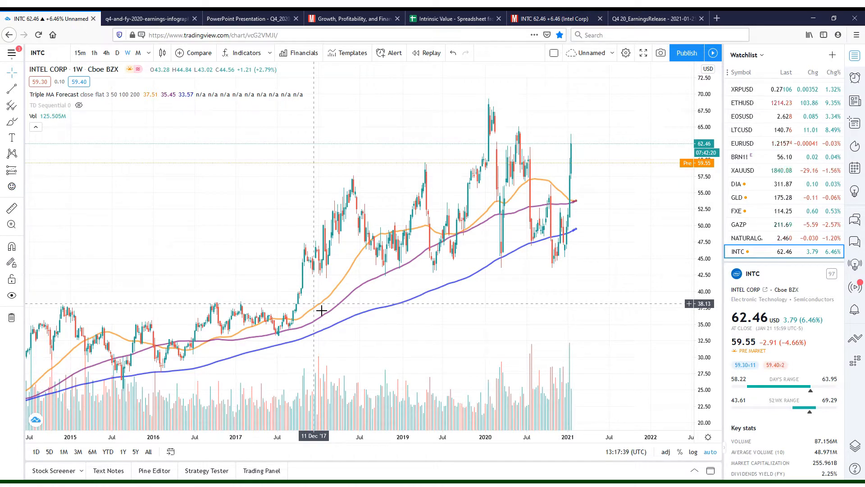
{"action": "mouse_move", "coordinate": [443, 301]}
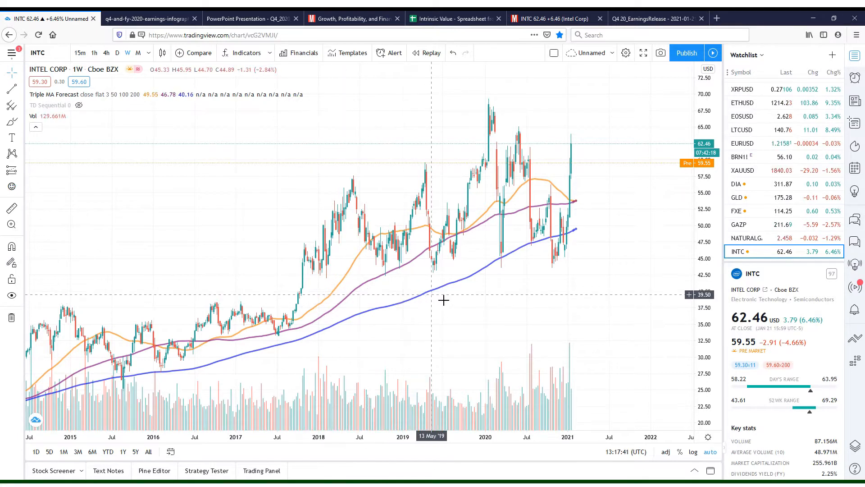
{"action": "mouse_move", "coordinate": [603, 266]}
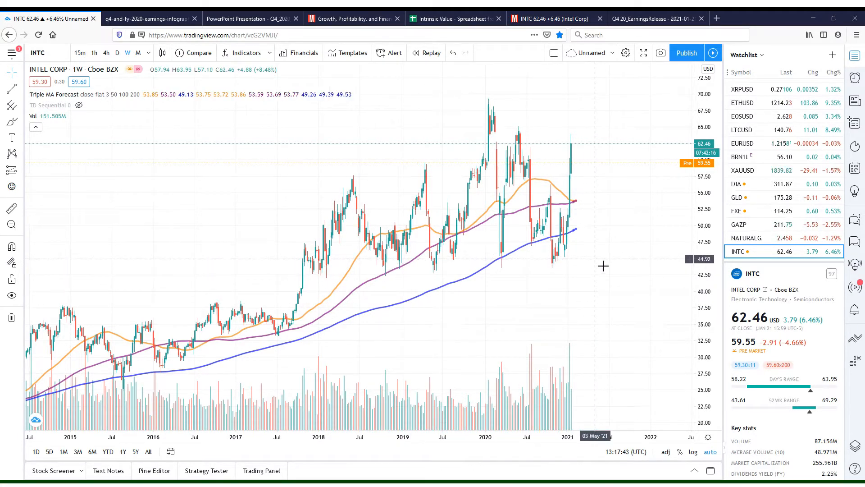
{"action": "mouse_move", "coordinate": [642, 271]}
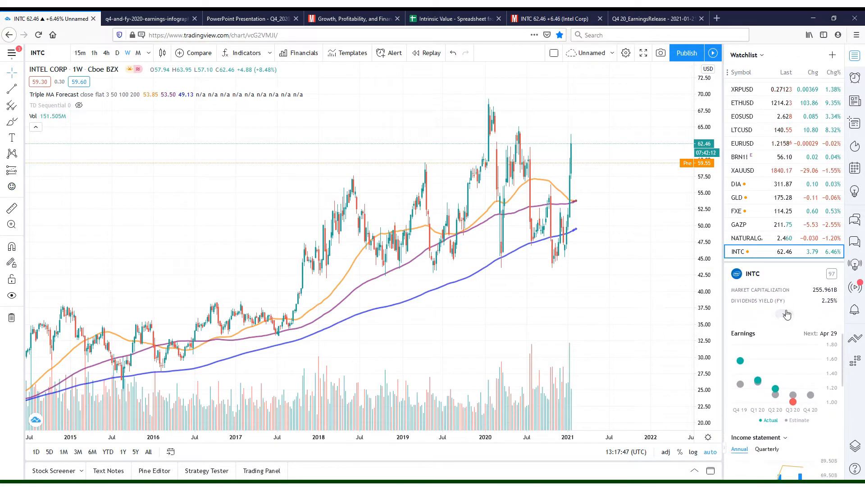
Step: Review the Q4/FY2020 infographic: $20B quarterly revenue, $77.9B annual, segment figures and shareholder returns
{"action": "left_click", "coordinate": [783, 314]}
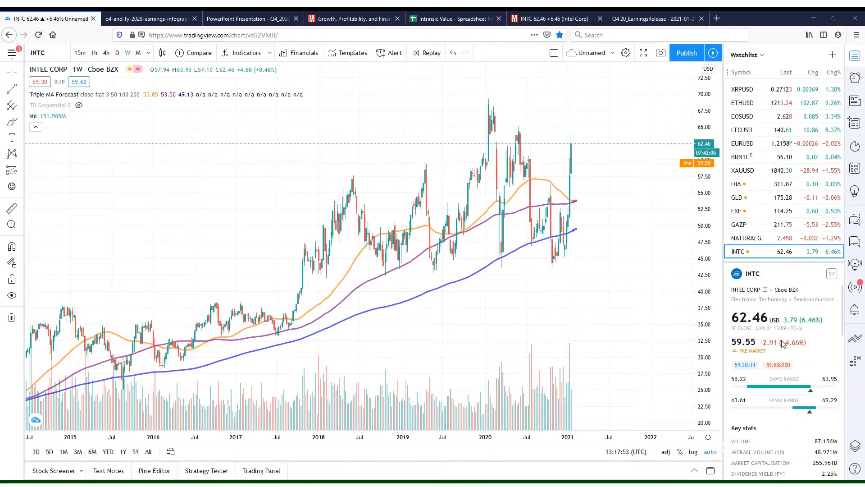
{"action": "mouse_move", "coordinate": [552, 276]}
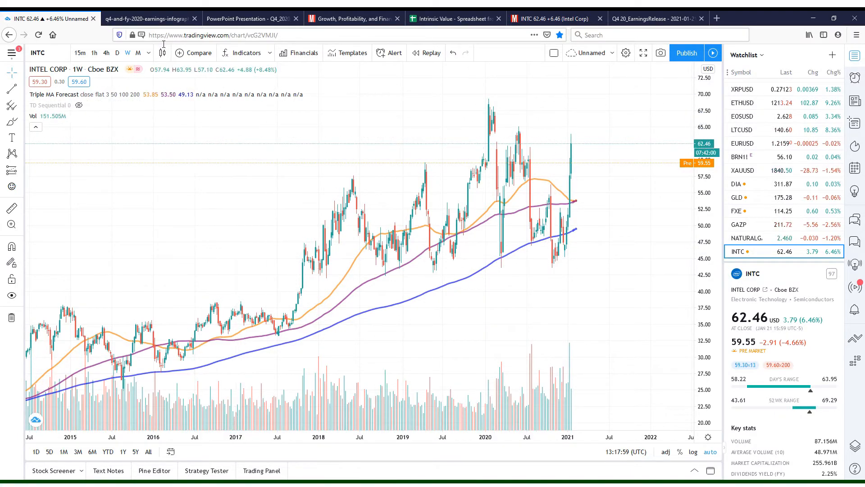
{"action": "left_click", "coordinate": [146, 18]}
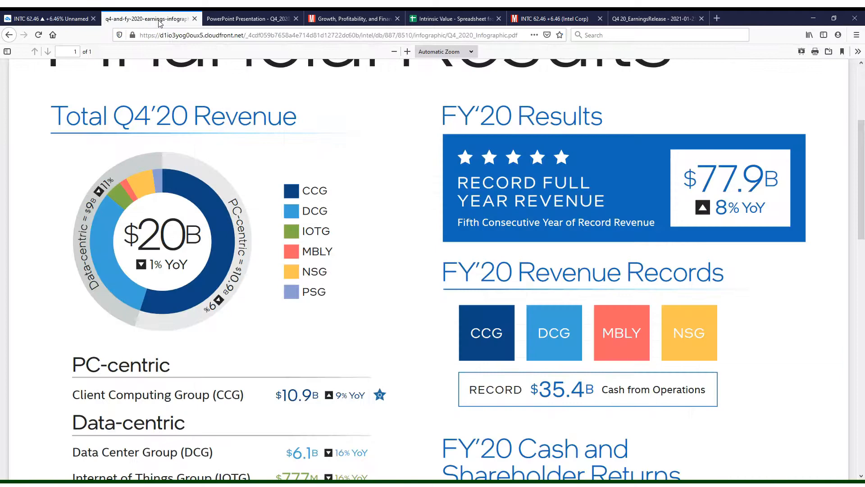
{"action": "scroll", "scroll_direction": "up", "scroll_amount": 3}
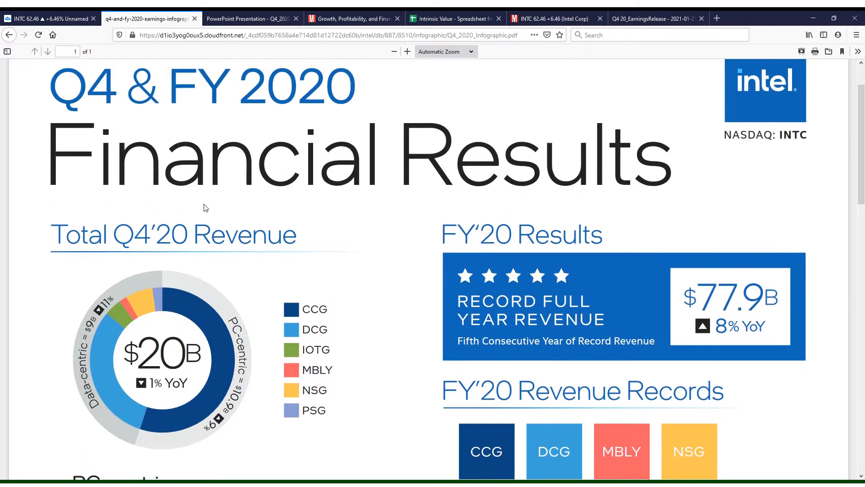
{"action": "scroll", "scroll_direction": "down", "scroll_amount": 3}
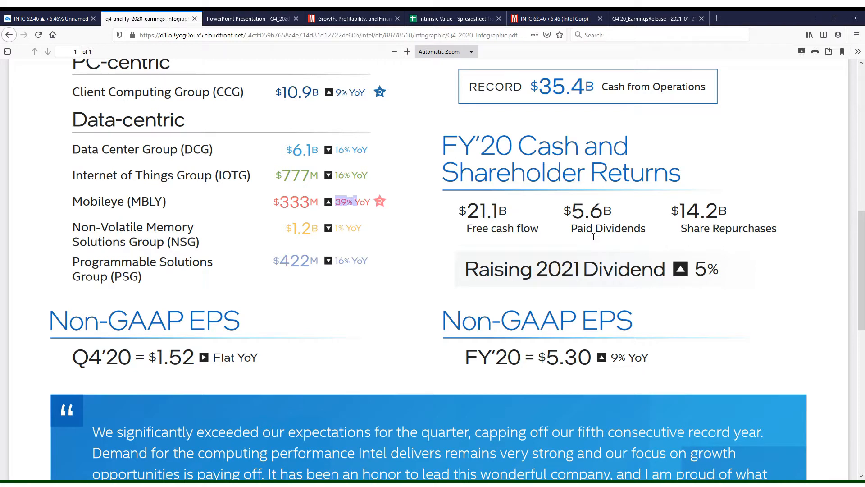
{"action": "mouse_move", "coordinate": [587, 235]}
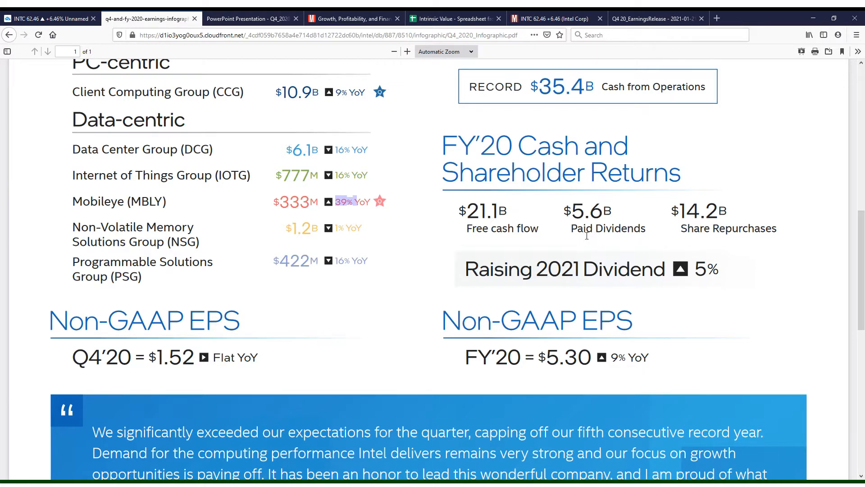
{"action": "mouse_move", "coordinate": [583, 233]}
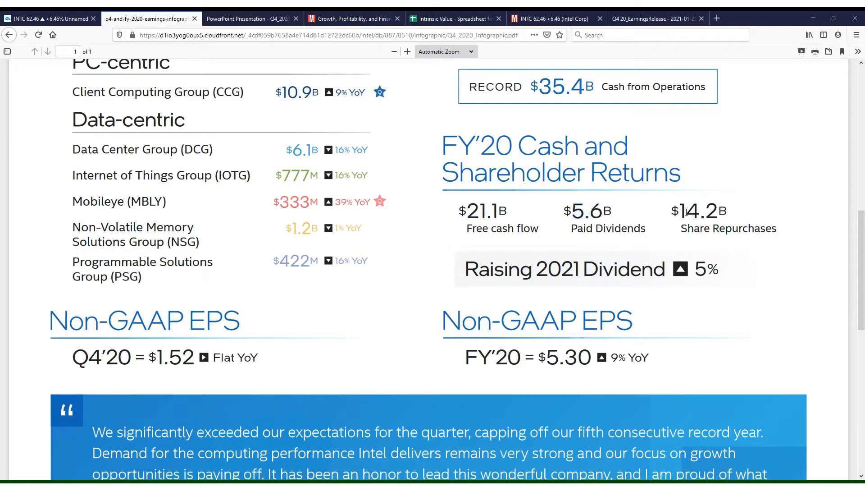
{"action": "mouse_move", "coordinate": [783, 236]}
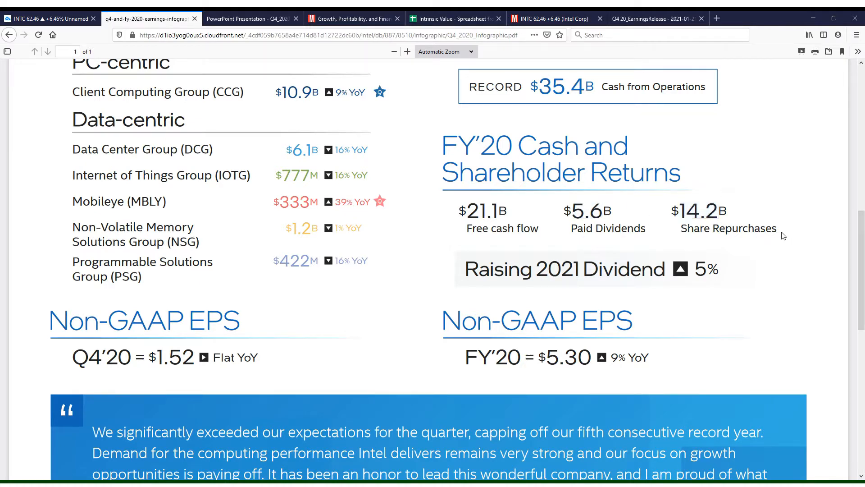
{"action": "mouse_move", "coordinate": [604, 223]}
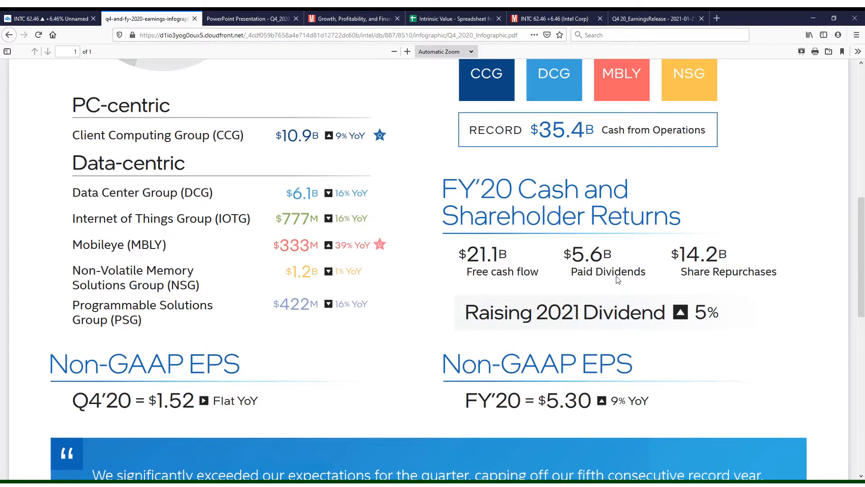
{"action": "scroll", "scroll_direction": "up", "scroll_amount": 3}
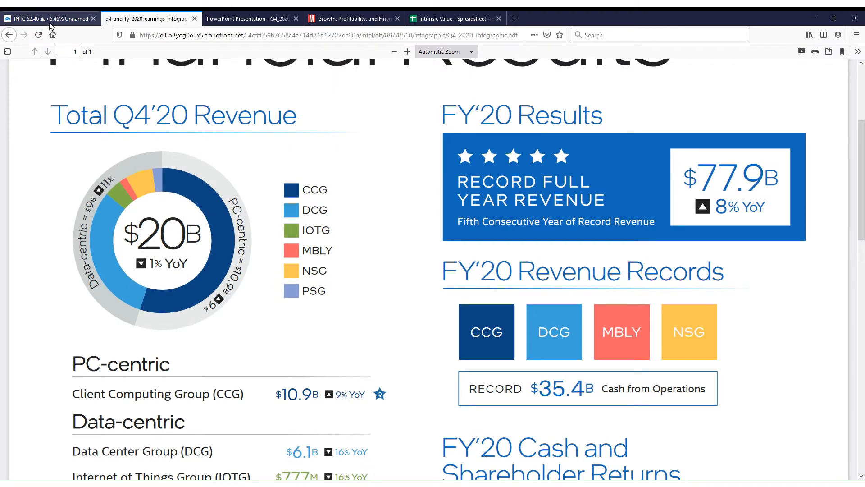
Step: Return to the INTC chart and switch it to daily candles
{"action": "left_click", "coordinate": [50, 18]}
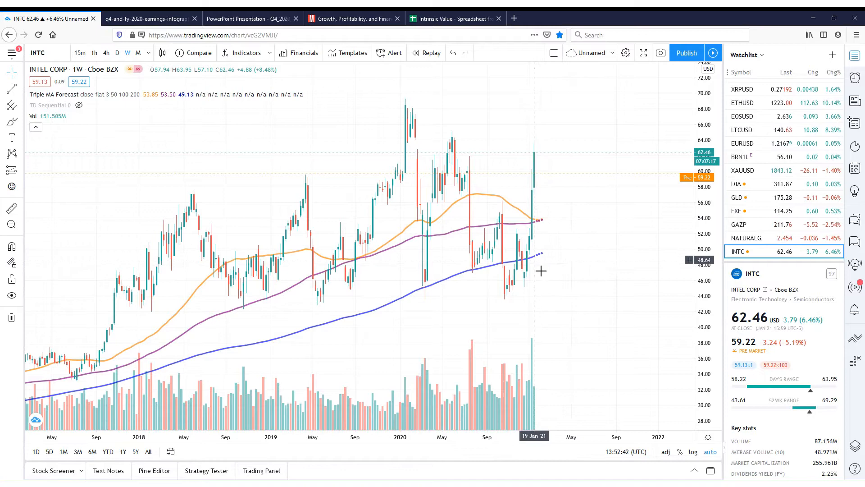
{"action": "mouse_move", "coordinate": [557, 271]}
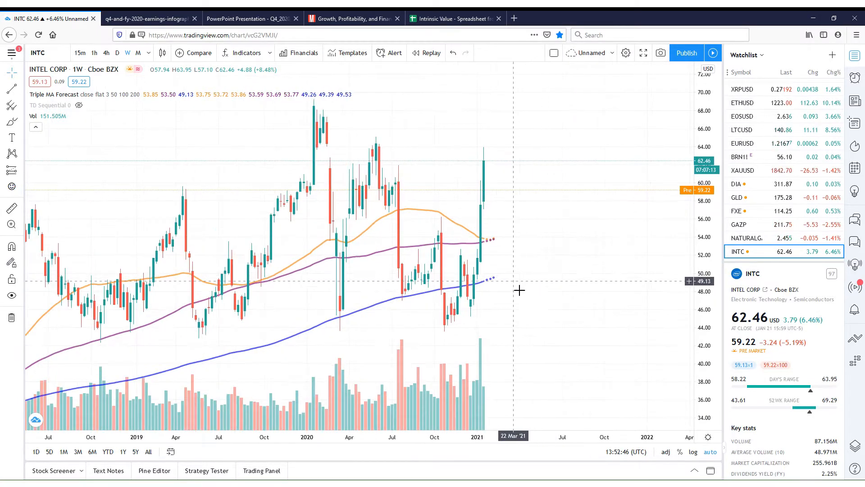
{"action": "mouse_move", "coordinate": [489, 166]}
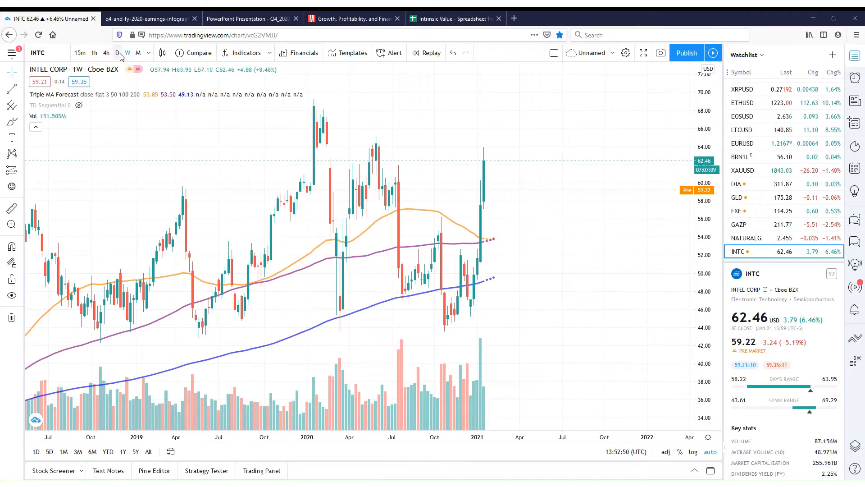
{"action": "left_click", "coordinate": [117, 52]}
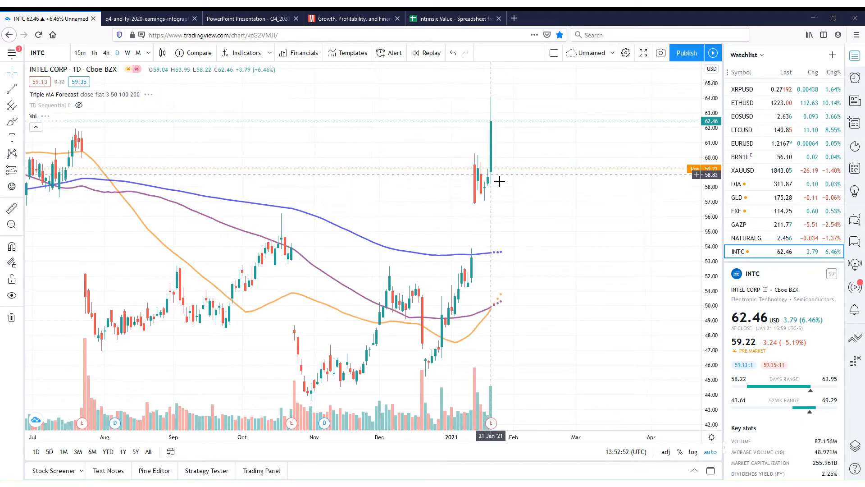
{"action": "mouse_move", "coordinate": [510, 187]}
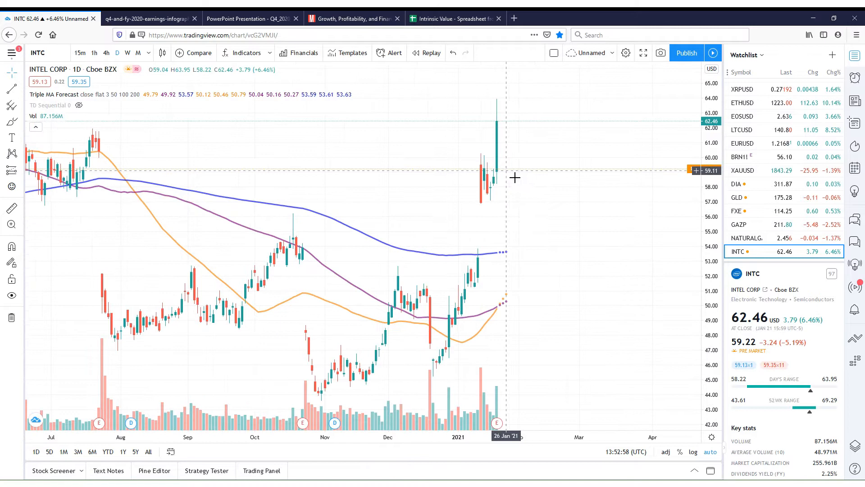
{"action": "mouse_move", "coordinate": [506, 243]}
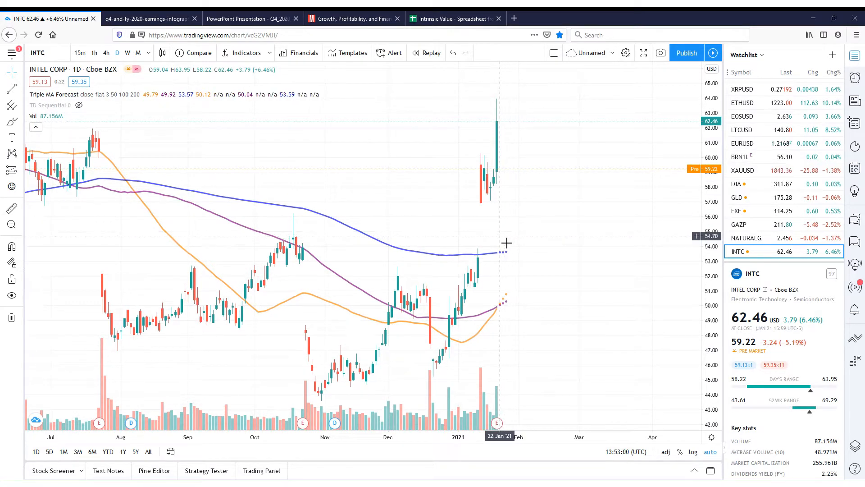
{"action": "mouse_move", "coordinate": [513, 255]}
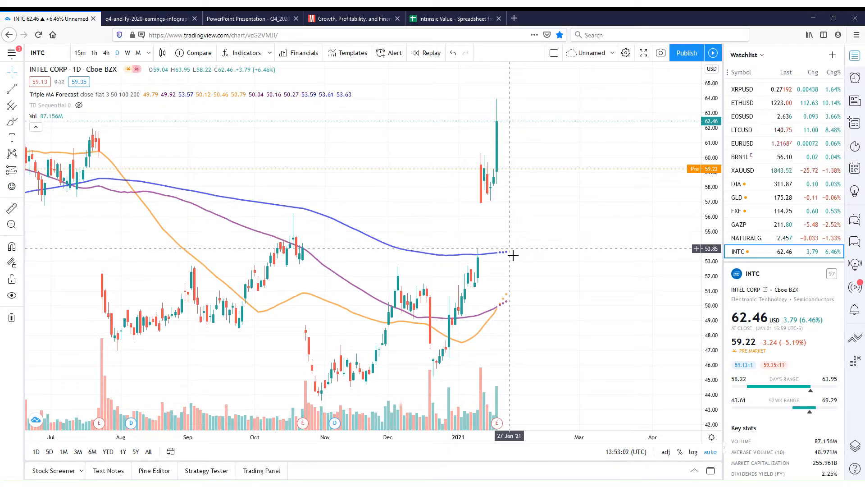
{"action": "mouse_move", "coordinate": [520, 137]}
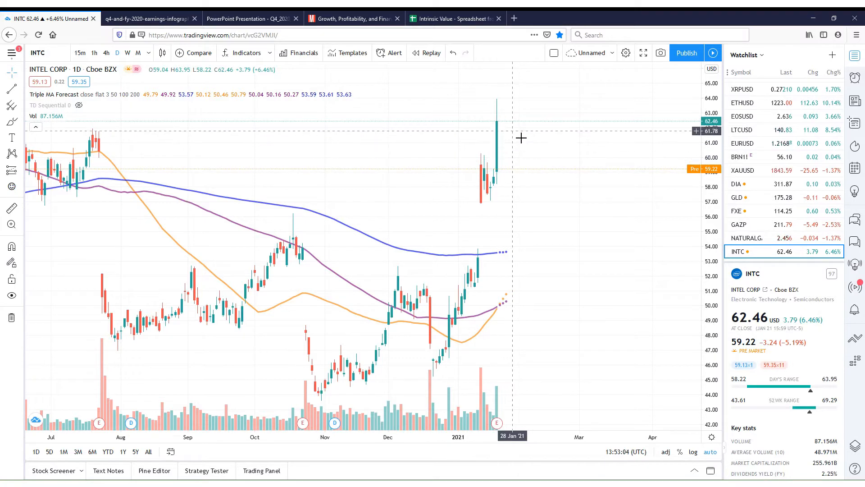
{"action": "mouse_move", "coordinate": [498, 145]}
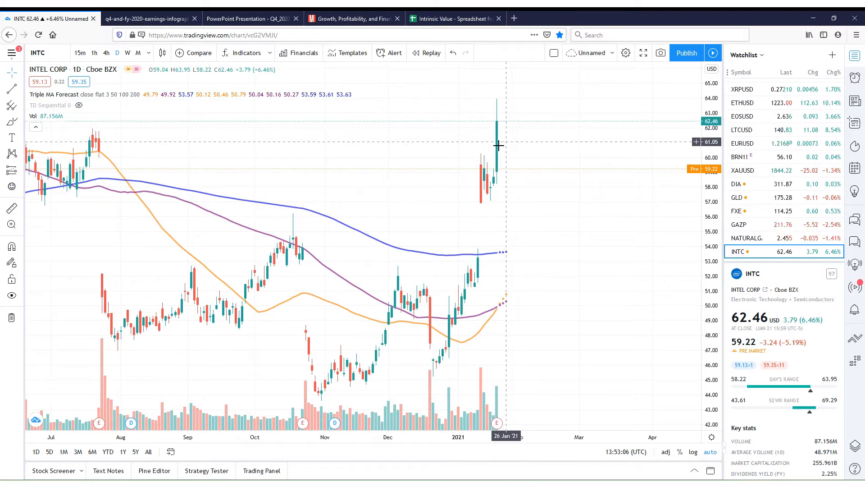
{"action": "left_click", "coordinate": [149, 18]}
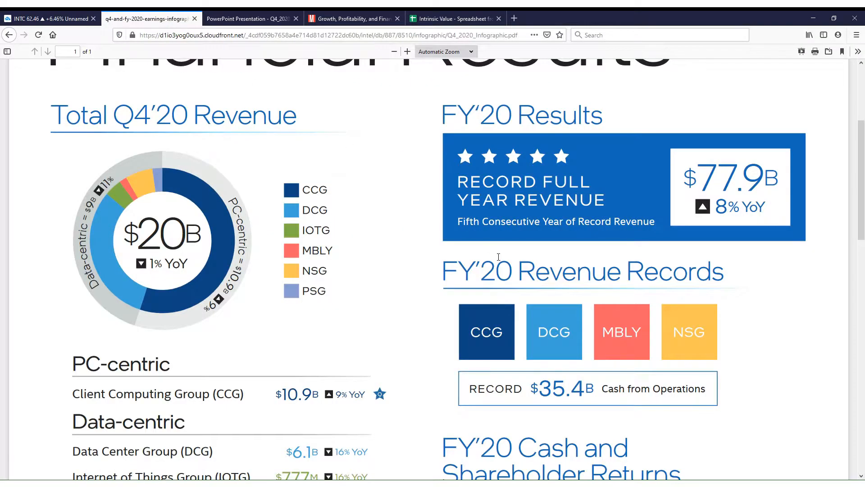
{"action": "scroll", "scroll_direction": "down", "scroll_amount": 3}
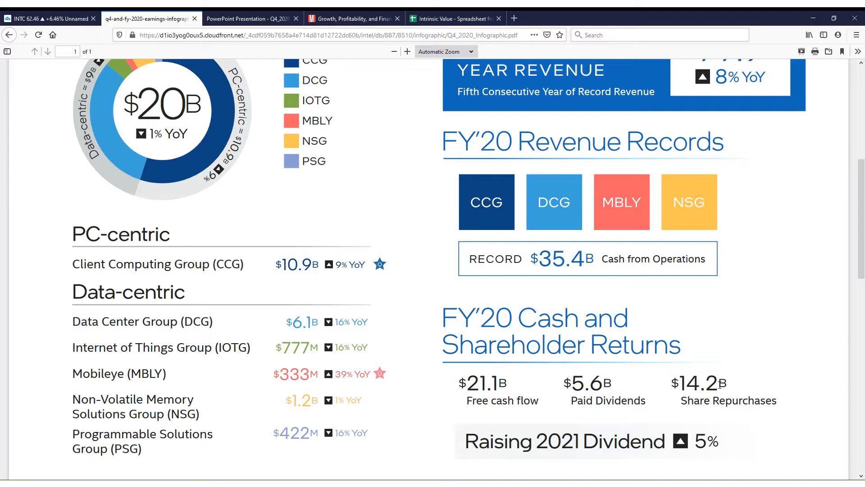
{"action": "left_click", "coordinate": [49, 18]}
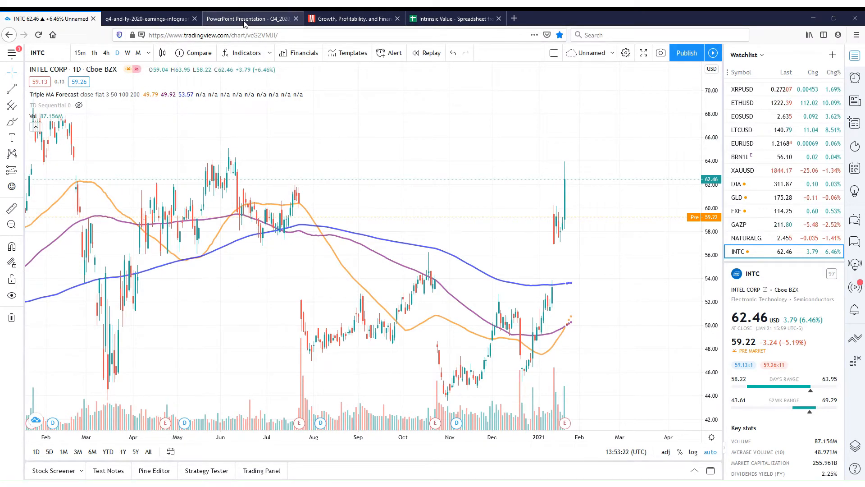
Step: Scroll the earnings presentation to the Non-GAAP Outlook reconciliation ($17.5B revenue, $1.10 EPS)
{"action": "left_click", "coordinate": [250, 18]}
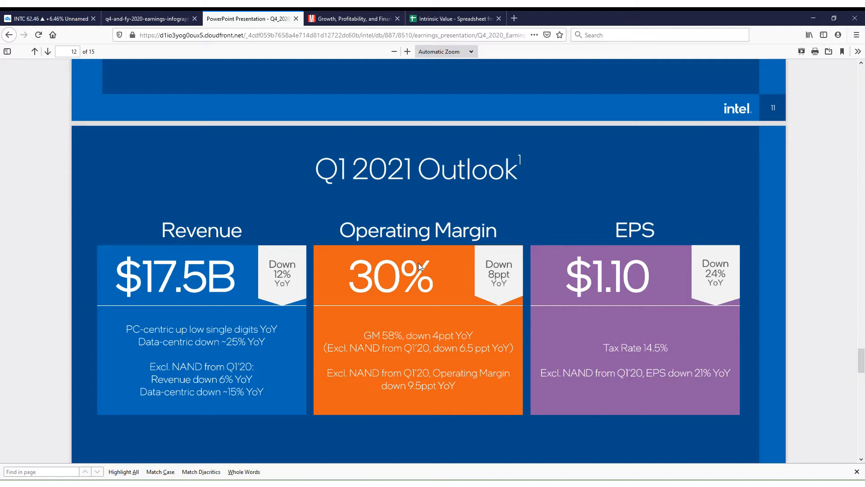
{"action": "mouse_move", "coordinate": [589, 270]}
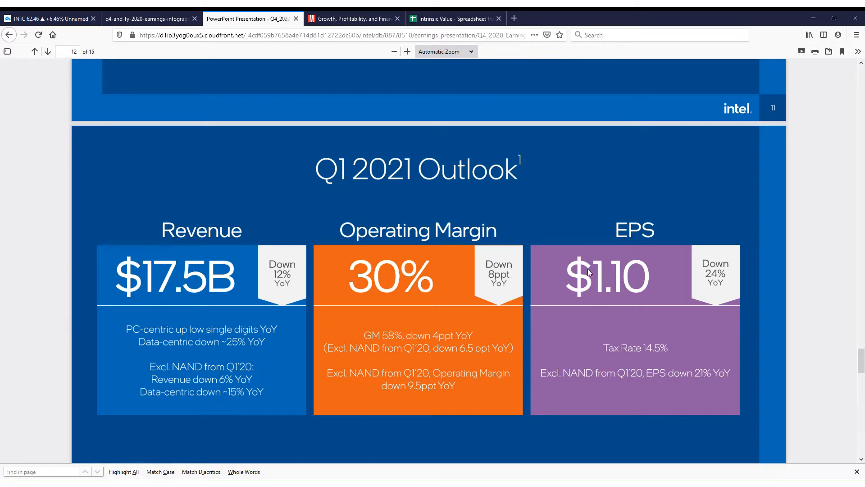
{"action": "mouse_move", "coordinate": [485, 293]}
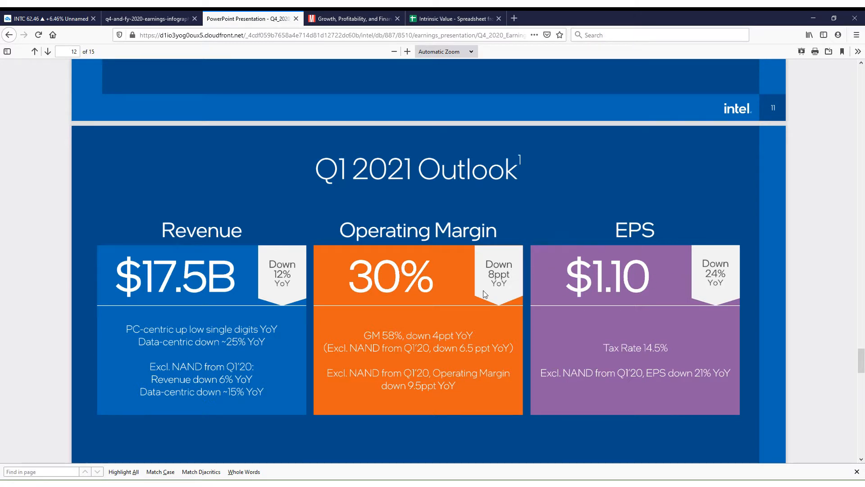
{"action": "mouse_move", "coordinate": [317, 283]}
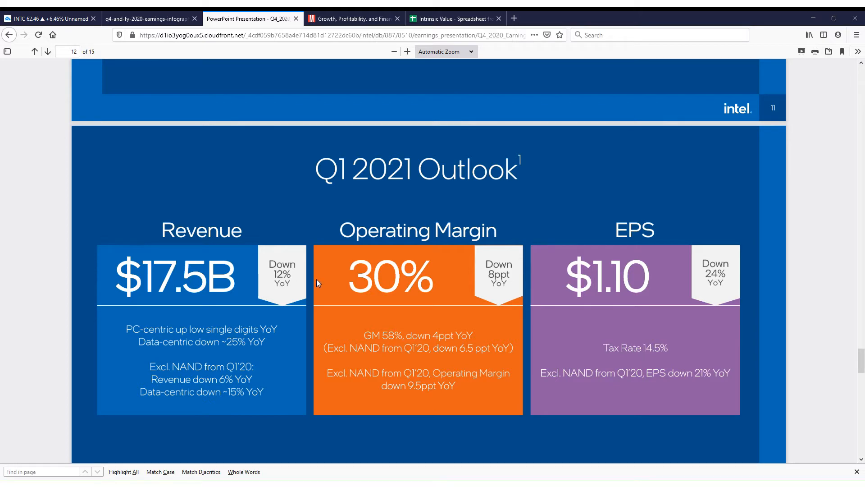
{"action": "mouse_move", "coordinate": [405, 274]}
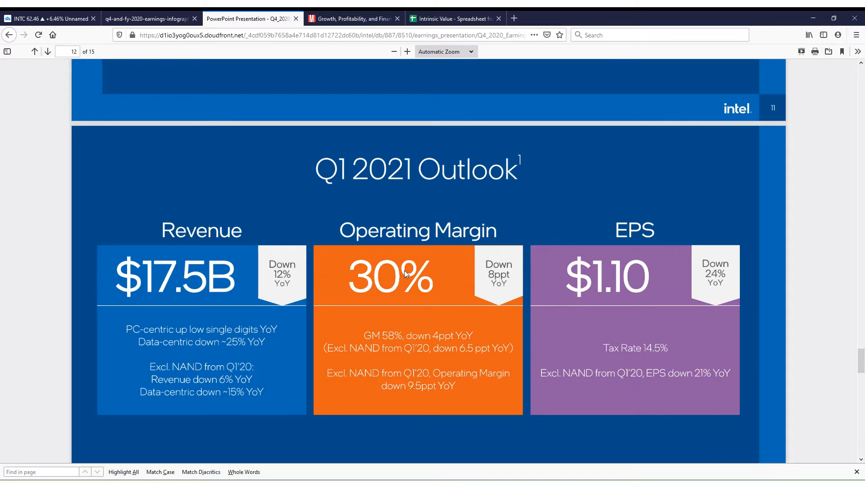
{"action": "scroll", "scroll_direction": "down", "scroll_amount": 3}
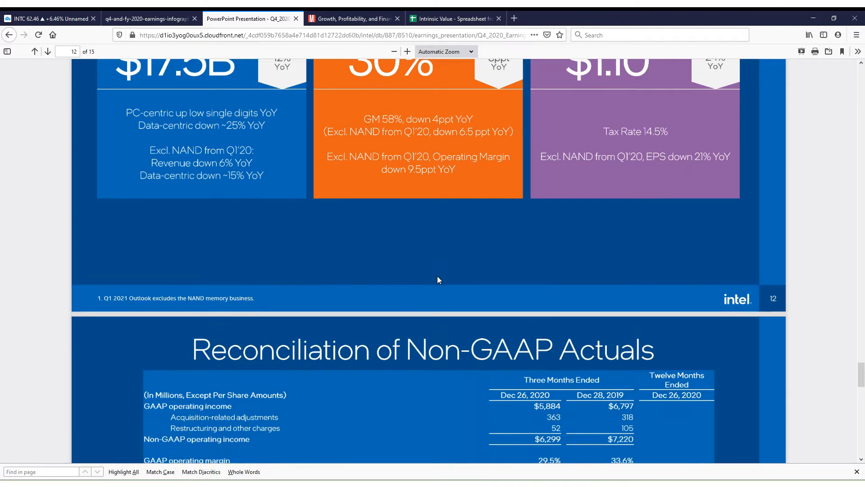
{"action": "scroll", "scroll_direction": "down", "scroll_amount": 3}
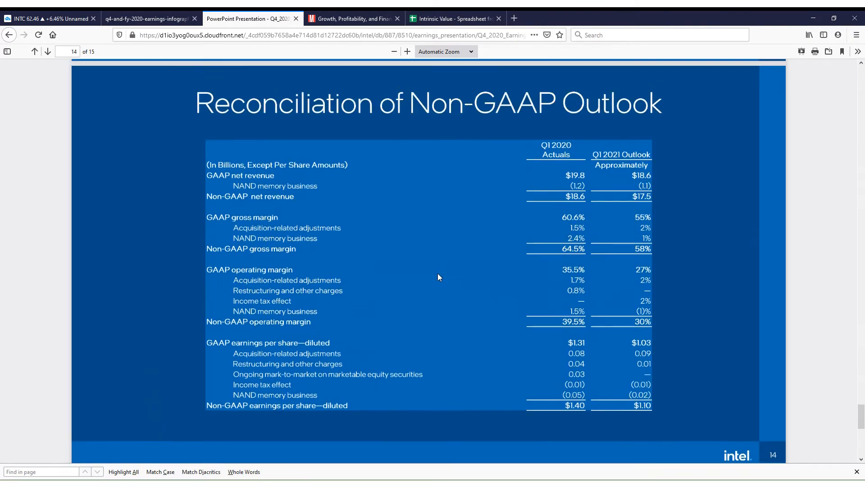
{"action": "scroll", "scroll_direction": "down", "scroll_amount": 3}
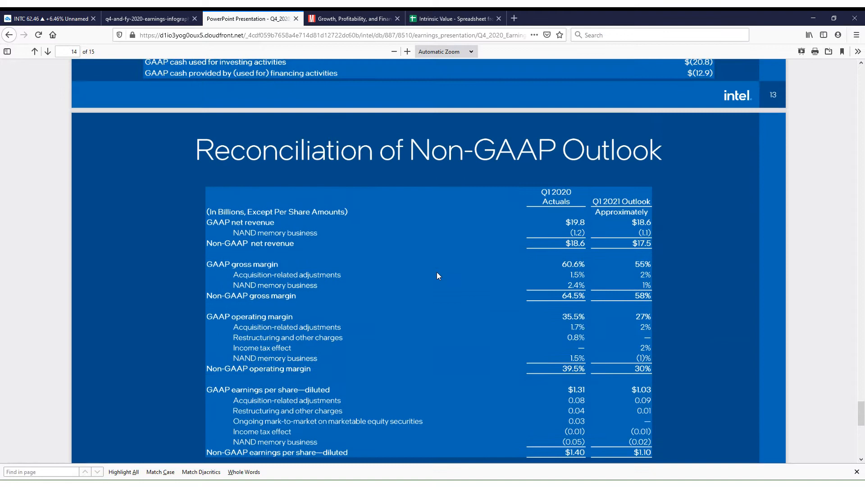
{"action": "scroll", "scroll_direction": "down", "scroll_amount": 3}
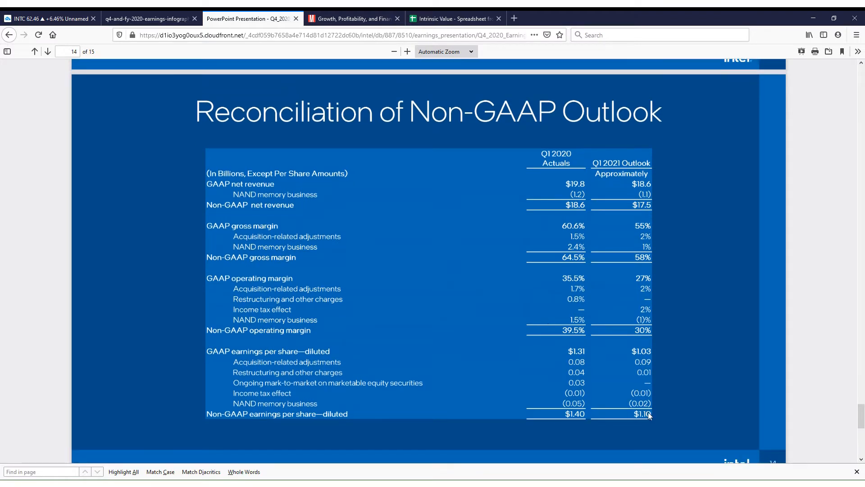
{"action": "mouse_move", "coordinate": [581, 416]}
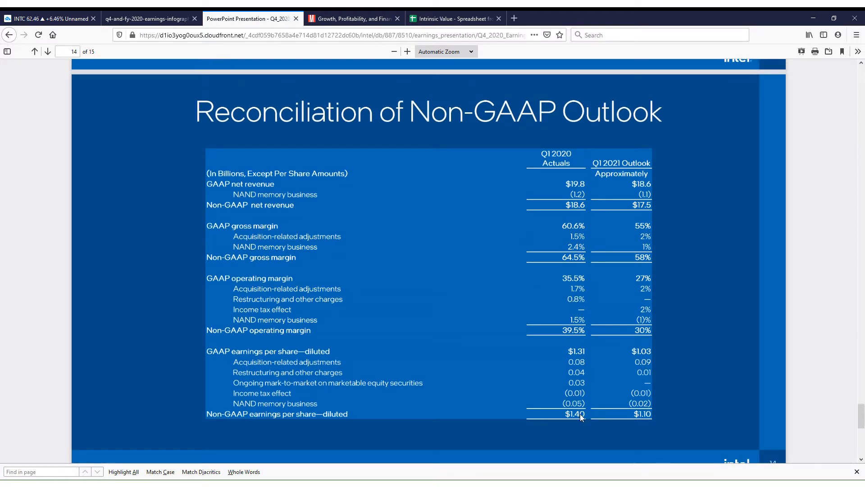
{"action": "mouse_move", "coordinate": [576, 339]}
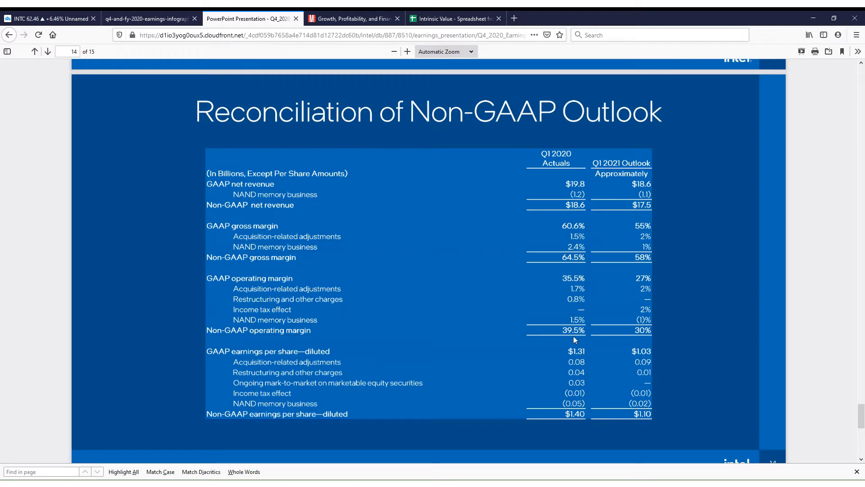
{"action": "mouse_move", "coordinate": [593, 188]}
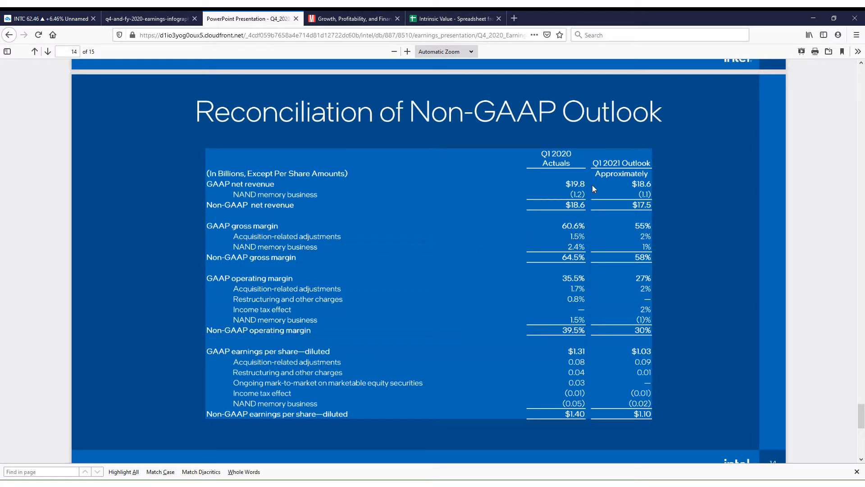
{"action": "mouse_move", "coordinate": [354, 70]}
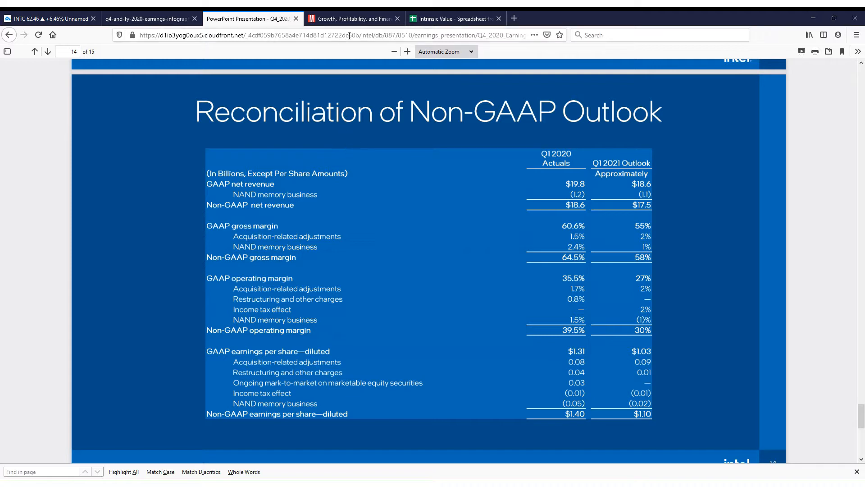
Step: Review Morningstar's Key Ratios table for Intel, then revisit the infographic's cash flow and EPS figures
{"action": "left_click", "coordinate": [354, 18]}
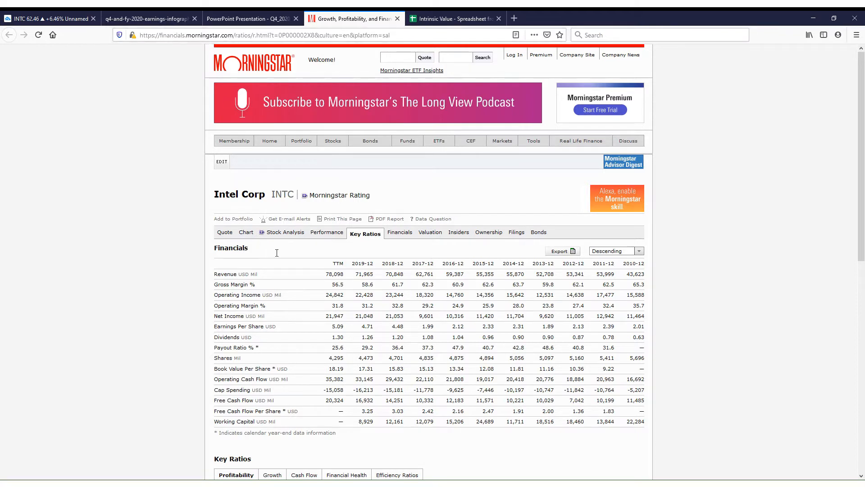
{"action": "scroll", "scroll_direction": "down", "scroll_amount": 3}
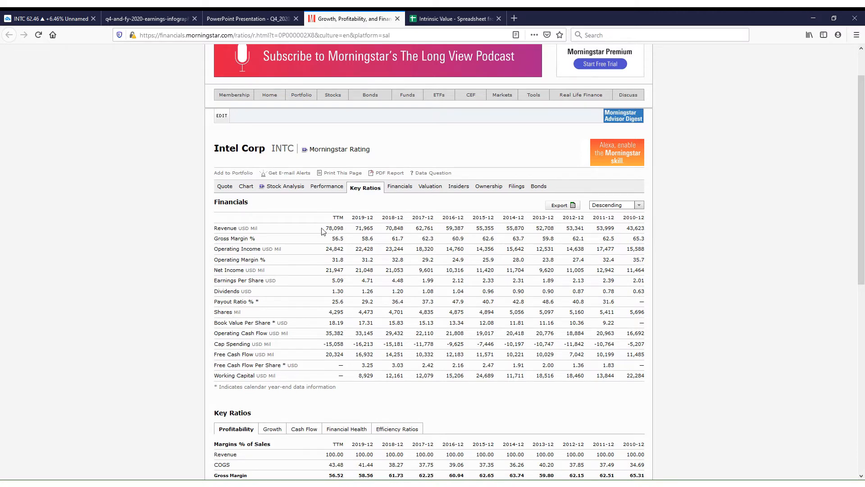
{"action": "mouse_move", "coordinate": [315, 255]}
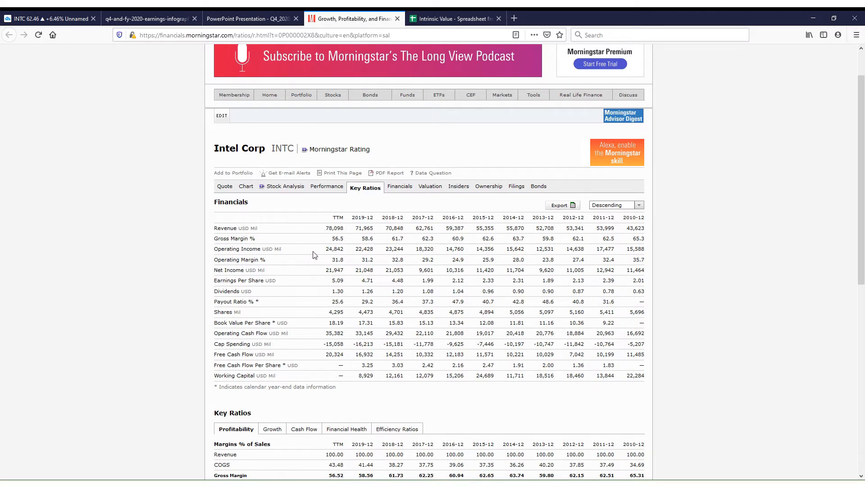
{"action": "mouse_move", "coordinate": [317, 281]}
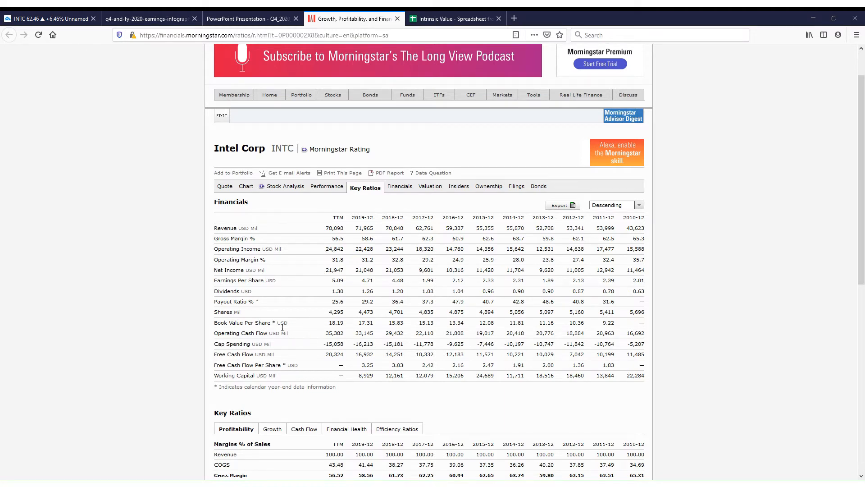
{"action": "mouse_move", "coordinate": [639, 295]}
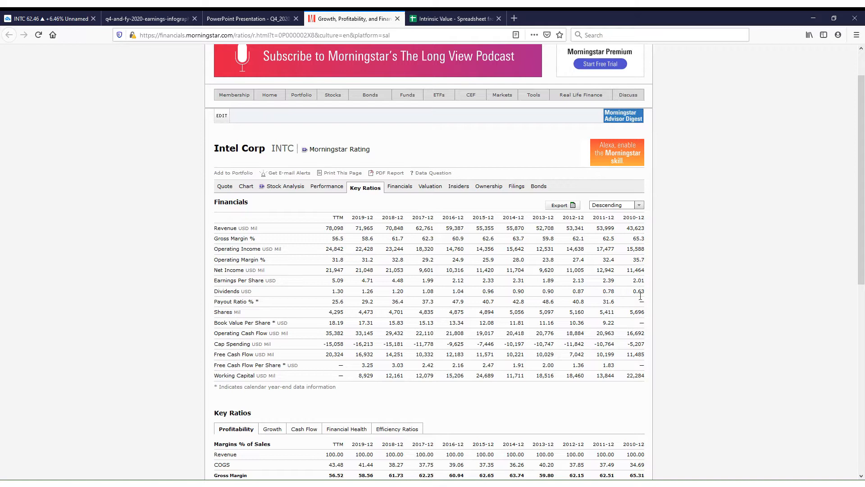
{"action": "left_click_drag", "start_coordinate": [337, 291], "coordinate": [639, 291]}
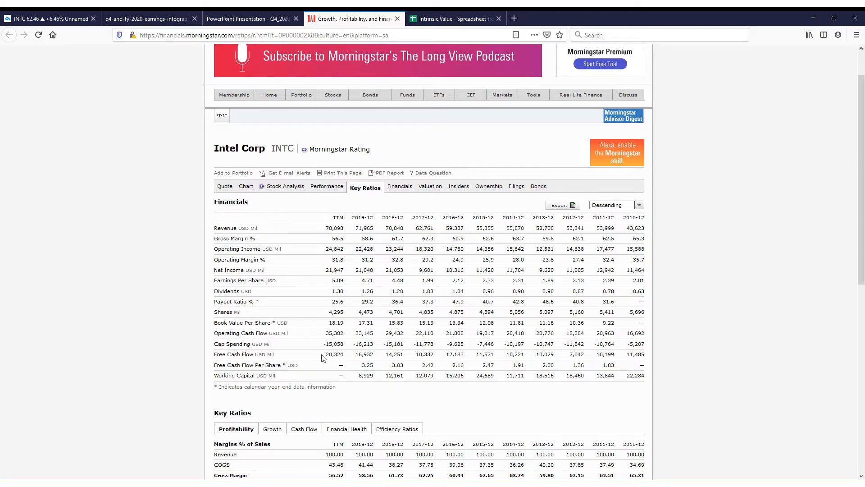
{"action": "left_click", "coordinate": [149, 18]}
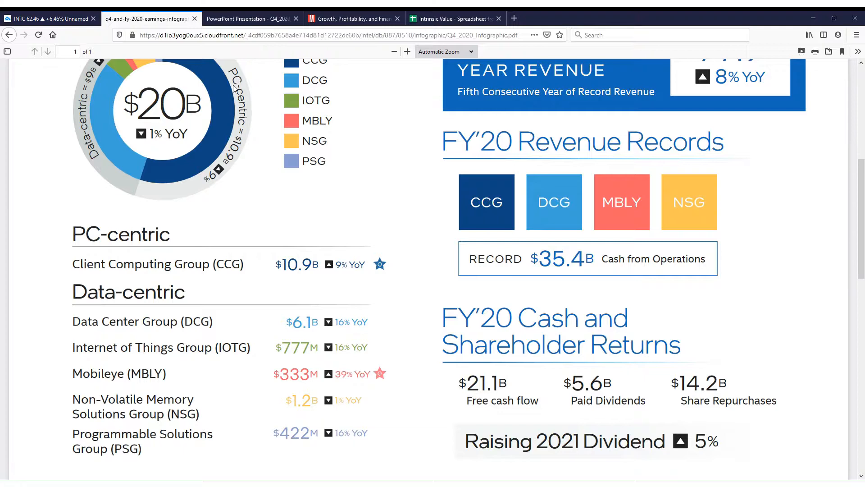
{"action": "scroll", "scroll_direction": "down", "scroll_amount": 3}
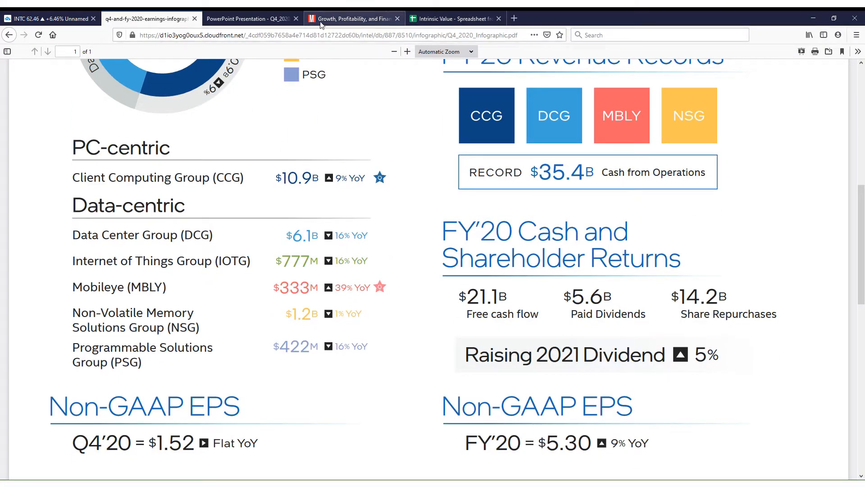
Step: Grab the TTM free cash flow figure from Morningstar and bring up the INTC stock DCF sheet
{"action": "left_click", "coordinate": [352, 18]}
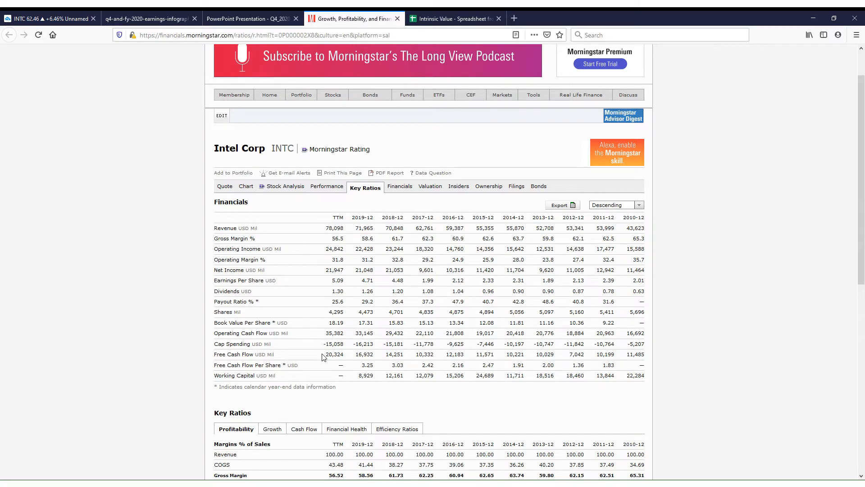
{"action": "double_click", "coordinate": [333, 353]}
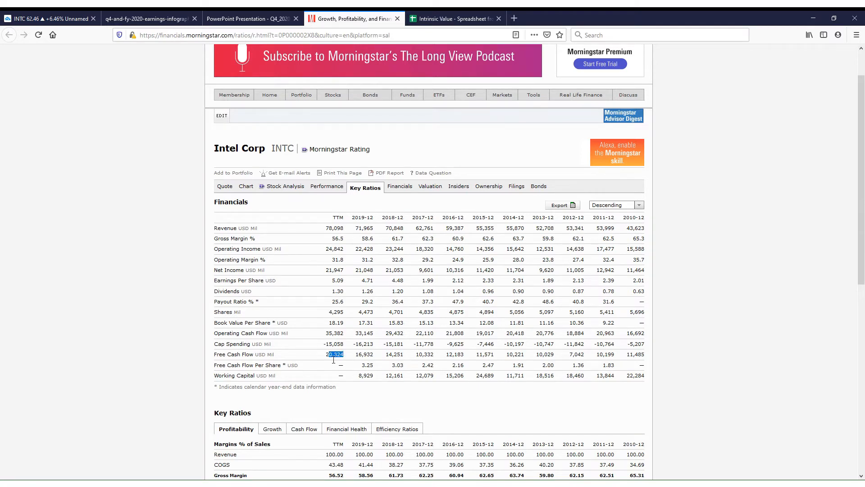
{"action": "left_click", "coordinate": [454, 18]}
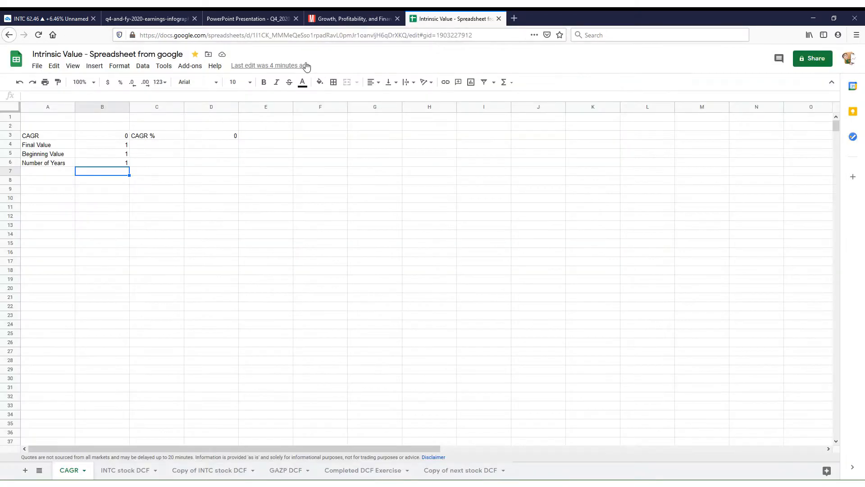
{"action": "left_click", "coordinate": [126, 470]}
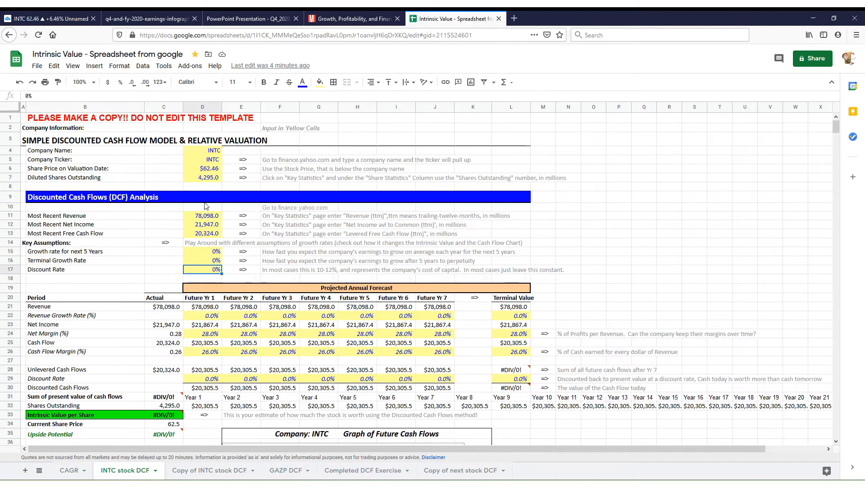
Step: Check the DCF inputs — share price, shares, net income, FCF, growth, terminal and discount rates — then go to the CAGR sheet
{"action": "left_click", "coordinate": [202, 168]}
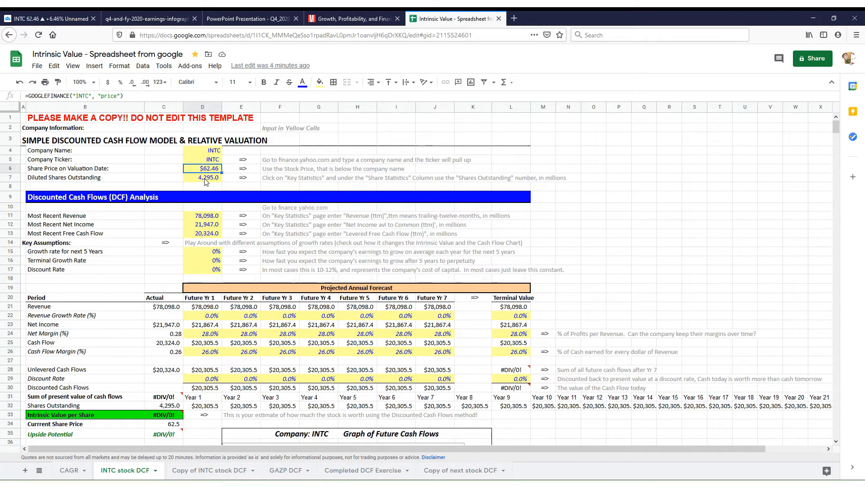
{"action": "left_click", "coordinate": [203, 177]}
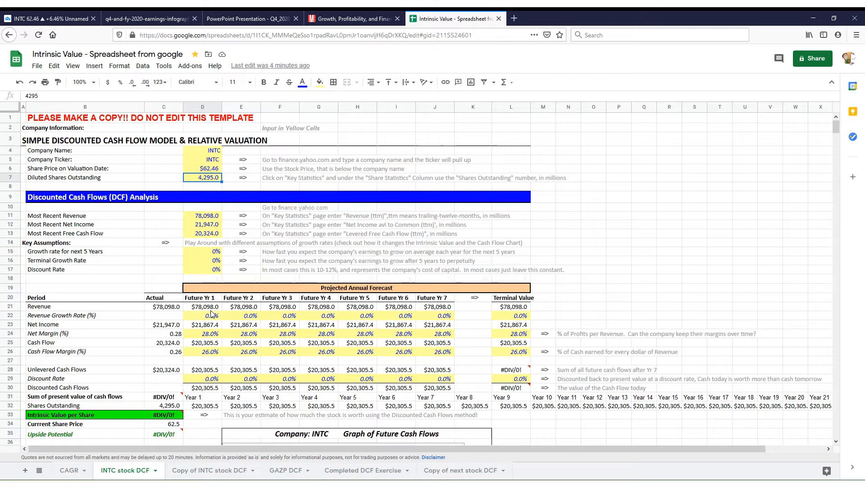
{"action": "mouse_move", "coordinate": [223, 281]}
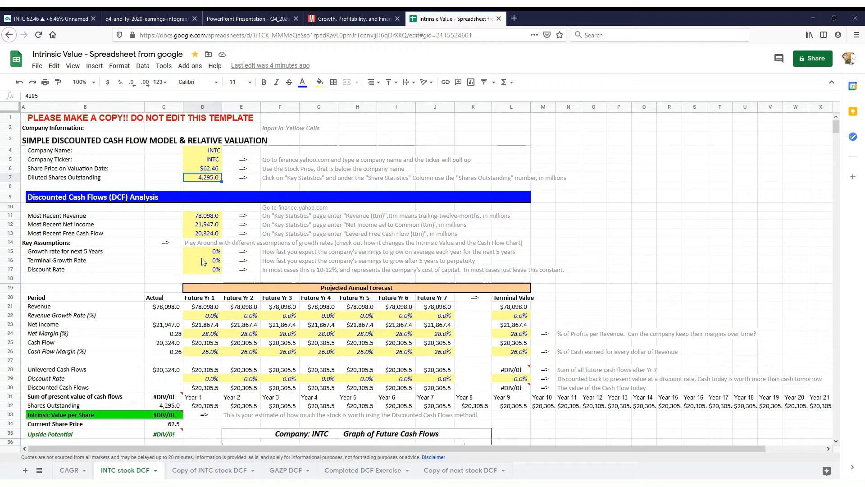
{"action": "left_click", "coordinate": [202, 224]}
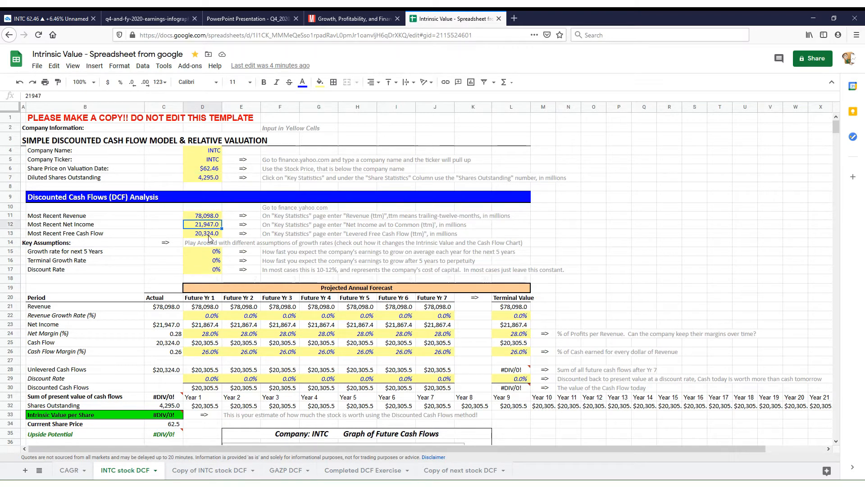
{"action": "left_click", "coordinate": [202, 233]}
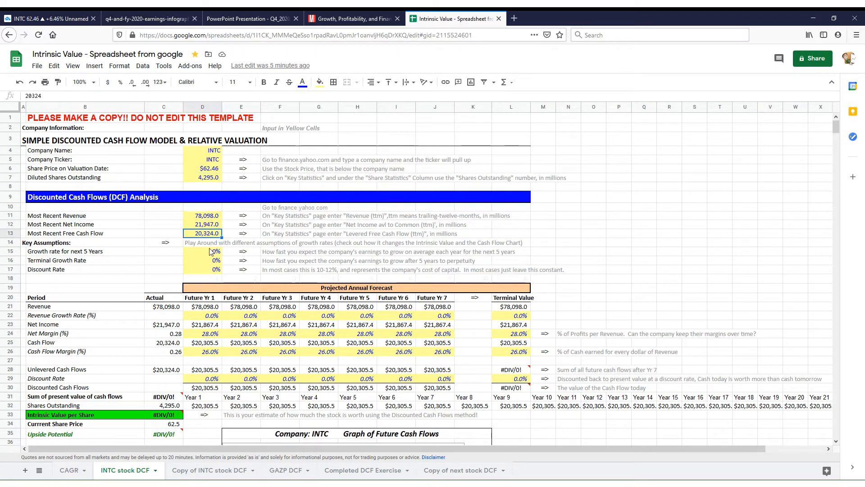
{"action": "left_click", "coordinate": [202, 251]}
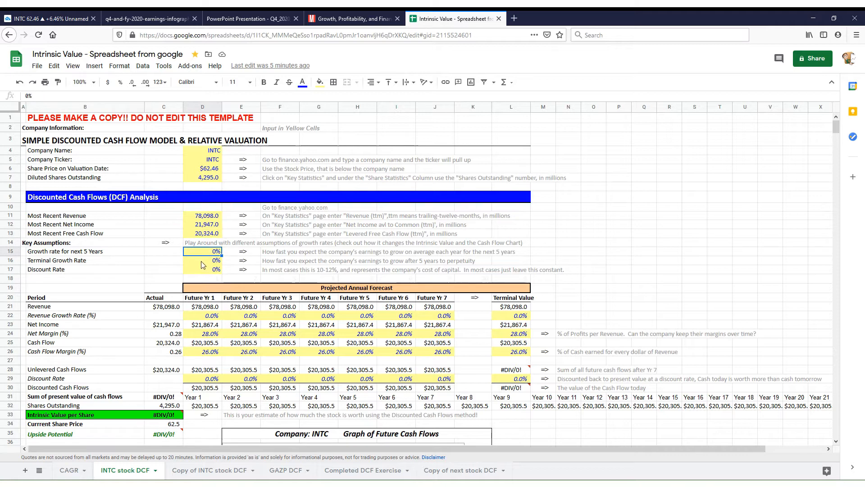
{"action": "left_click", "coordinate": [202, 259]}
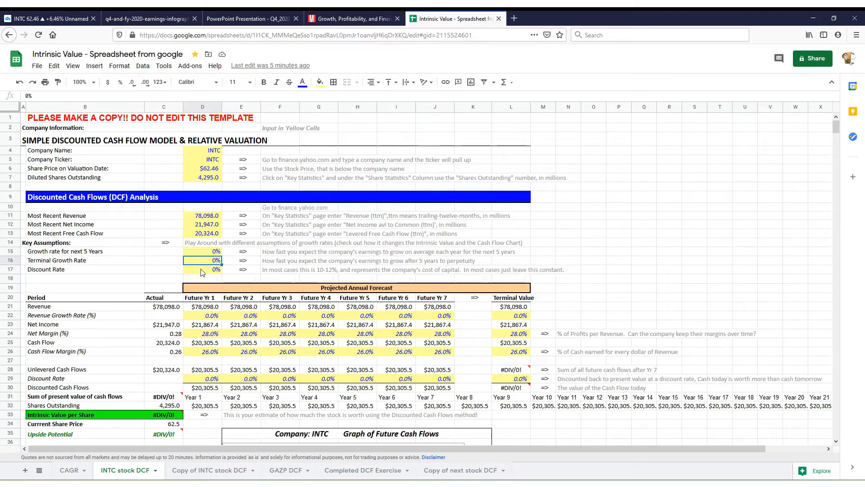
{"action": "left_click", "coordinate": [201, 269]}
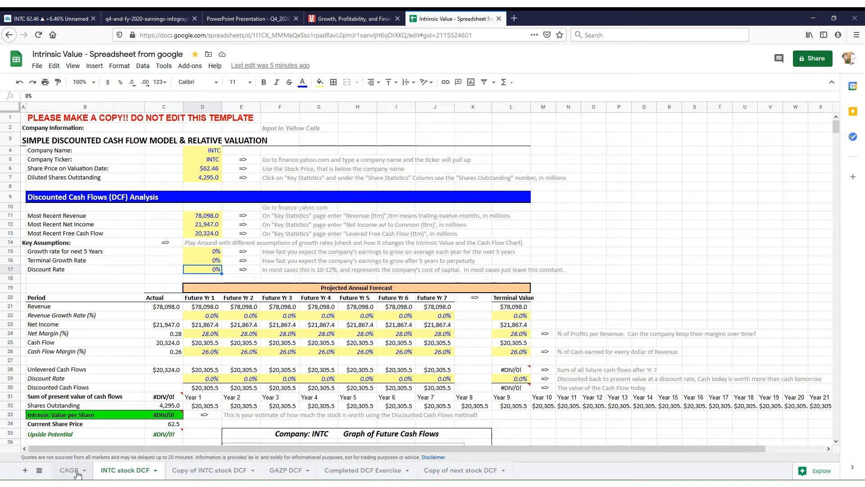
{"action": "left_click", "coordinate": [69, 470]}
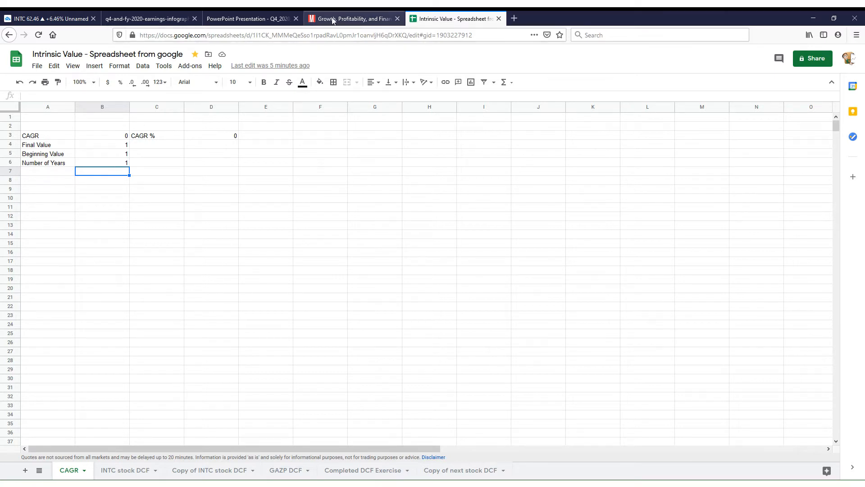
Step: Fill the CAGR calculator with 20 over 10 years for about 7.18% and return to the INTC DCF sheet
{"action": "left_click", "coordinate": [351, 18]}
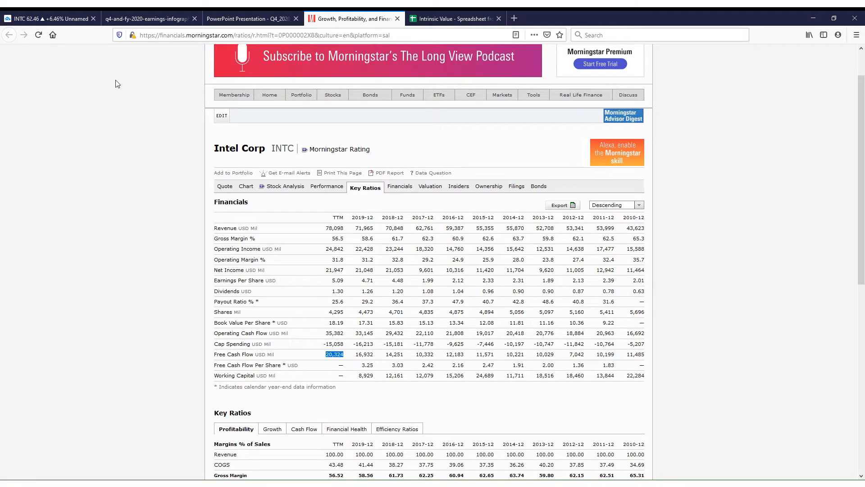
{"action": "left_click", "coordinate": [455, 18]}
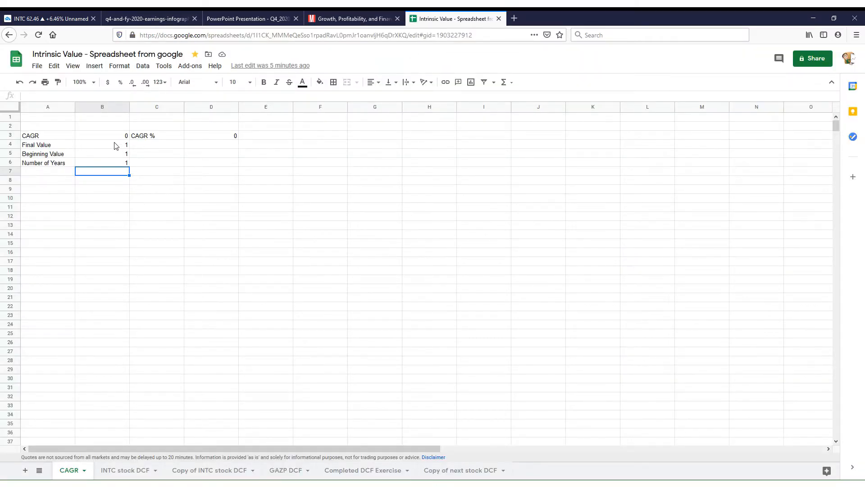
{"action": "type", "text": "10"}
{"action": "left_click", "coordinate": [102, 144]}
{"action": "type", "text": "20"}
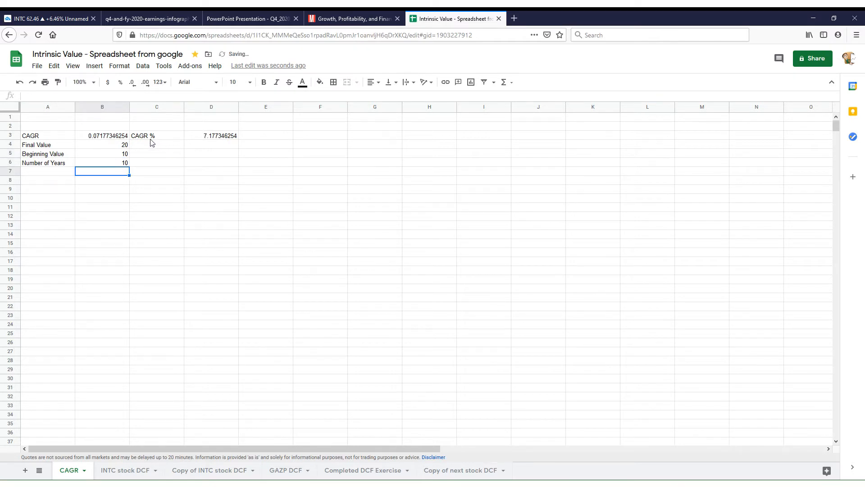
{"action": "left_click", "coordinate": [211, 135]}
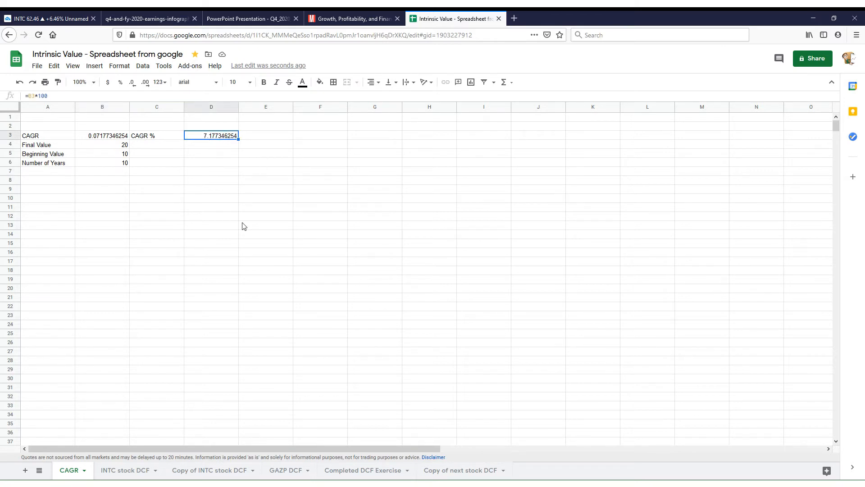
{"action": "left_click", "coordinate": [125, 471]}
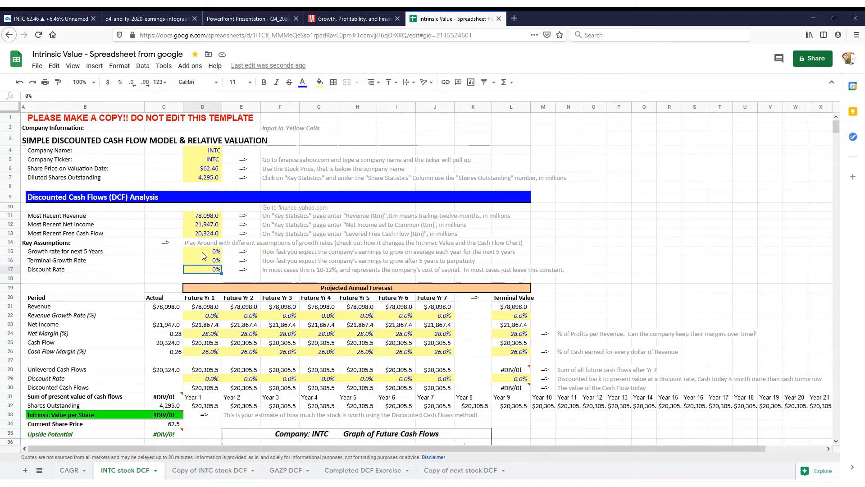
Step: Set growth 5%, terminal growth 5% and discount rate 15%, giving an intrinsic value near $46.2
{"action": "left_click", "coordinate": [202, 252]}
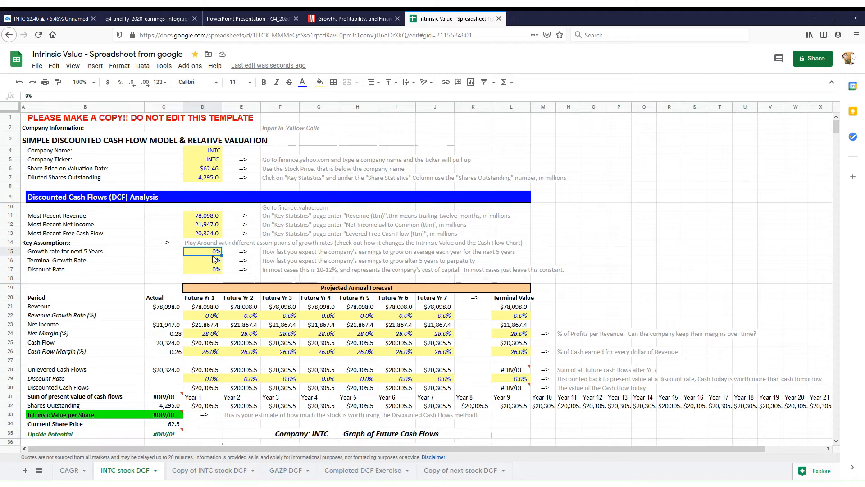
{"action": "type", "text": "5%"}
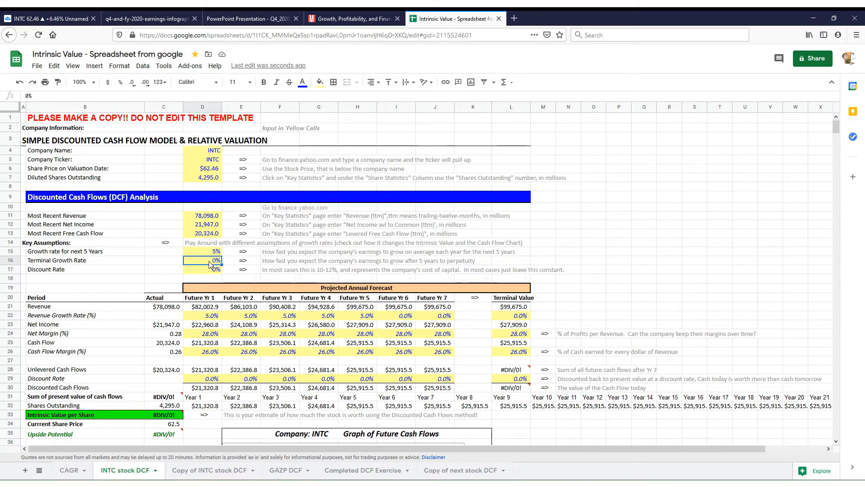
{"action": "type", "text": "5%"}
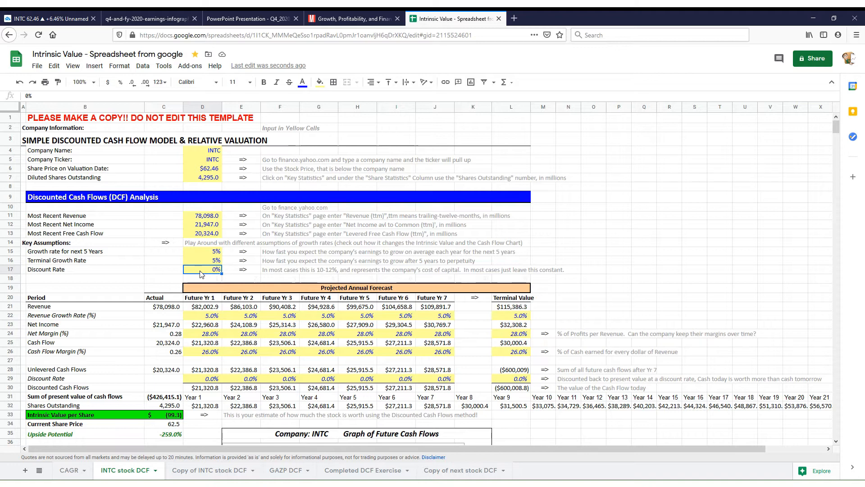
{"action": "type", "text": "15%"}
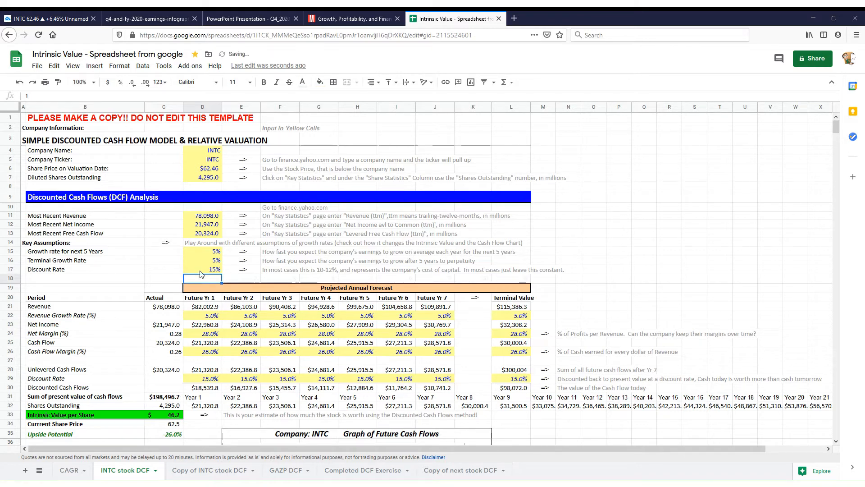
{"action": "left_click", "coordinate": [202, 268]}
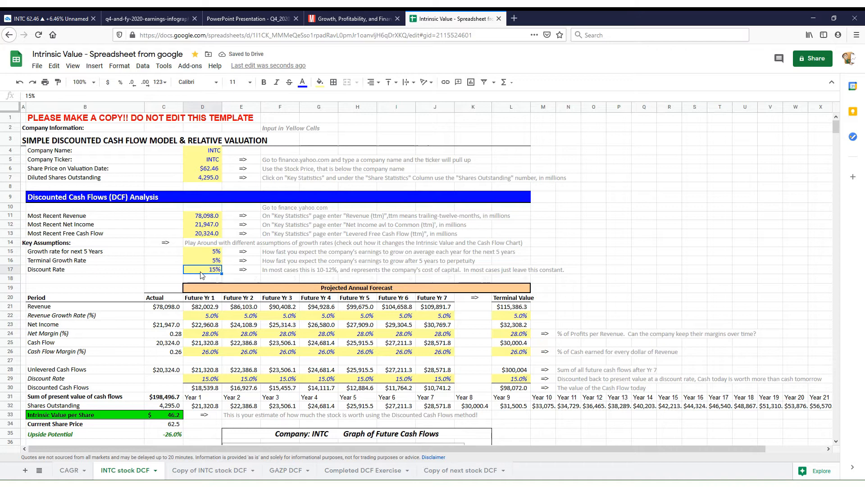
{"action": "left_click", "coordinate": [164, 414]}
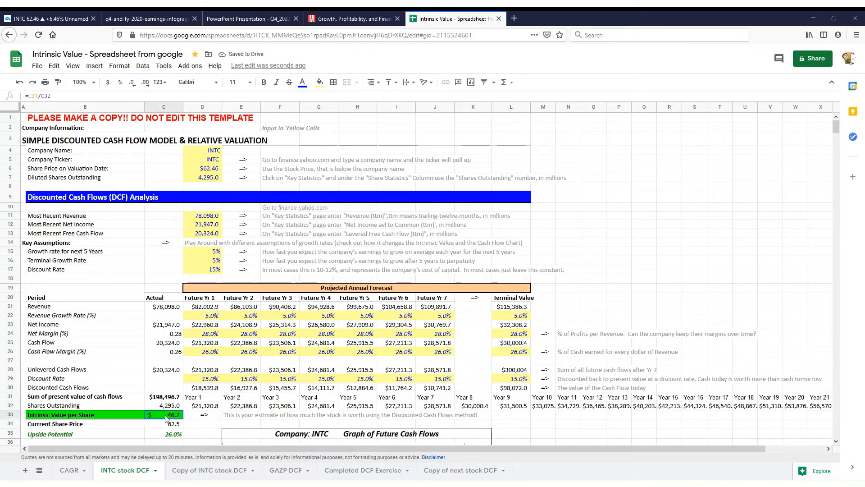
{"action": "left_click", "coordinate": [264, 82]}
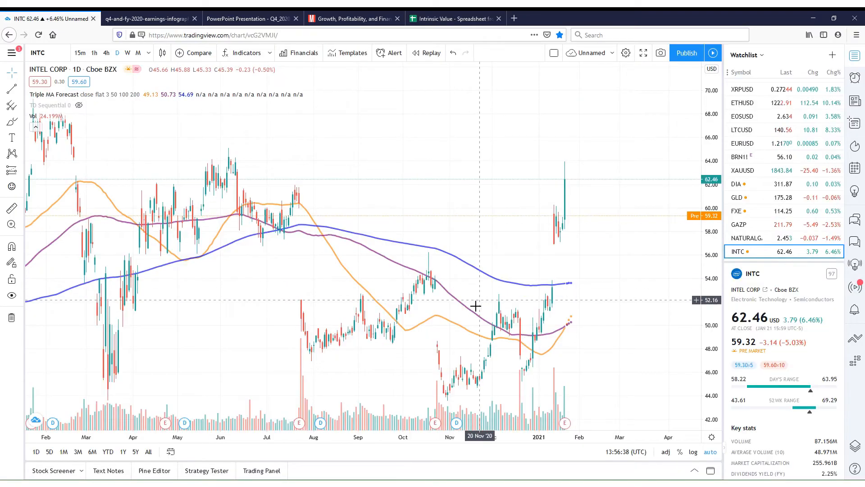
Step: On the weekly INTC chart, draw a support trendline along the lows and a horizontal level near $38
{"action": "left_click", "coordinate": [127, 52]}
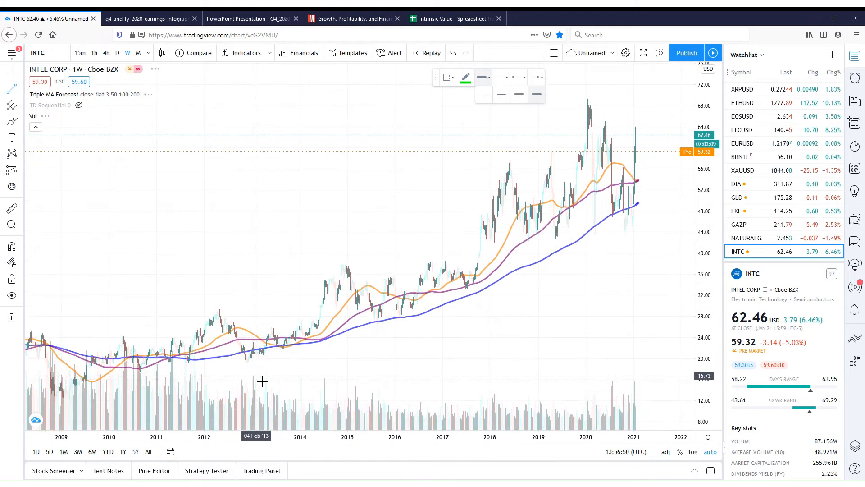
{"action": "left_click_drag", "start_coordinate": [249, 363], "coordinate": [690, 207]}
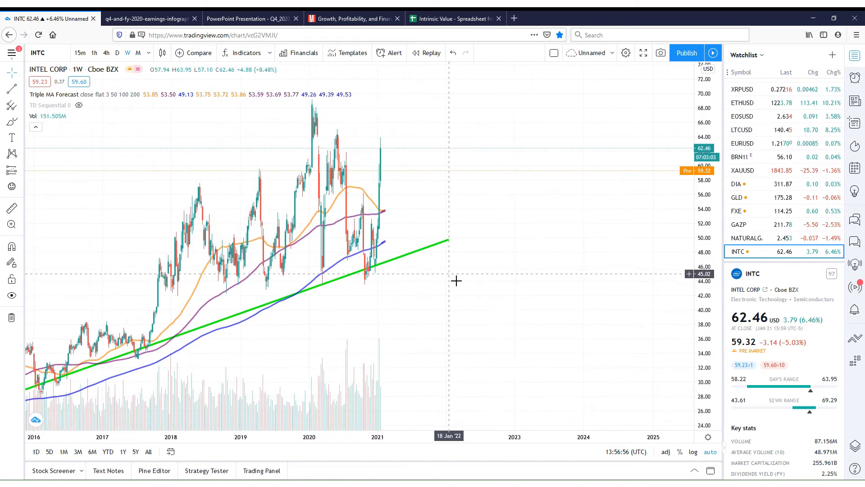
{"action": "mouse_move", "coordinate": [452, 258]}
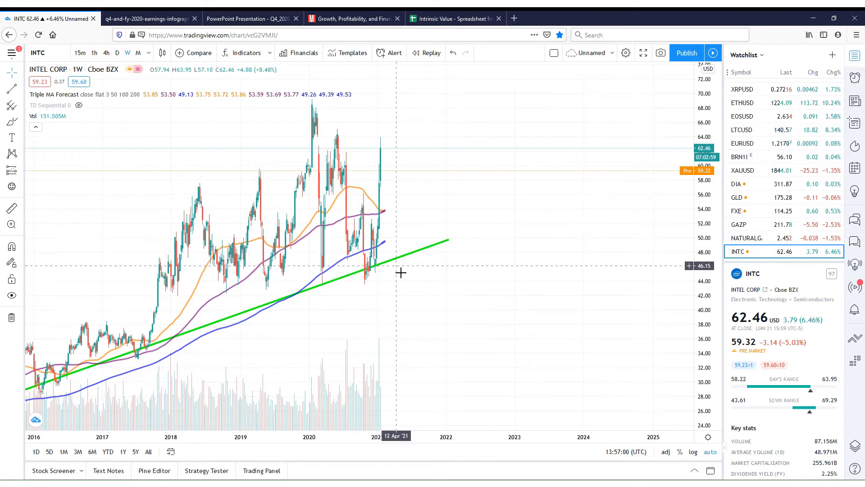
{"action": "mouse_move", "coordinate": [369, 270]}
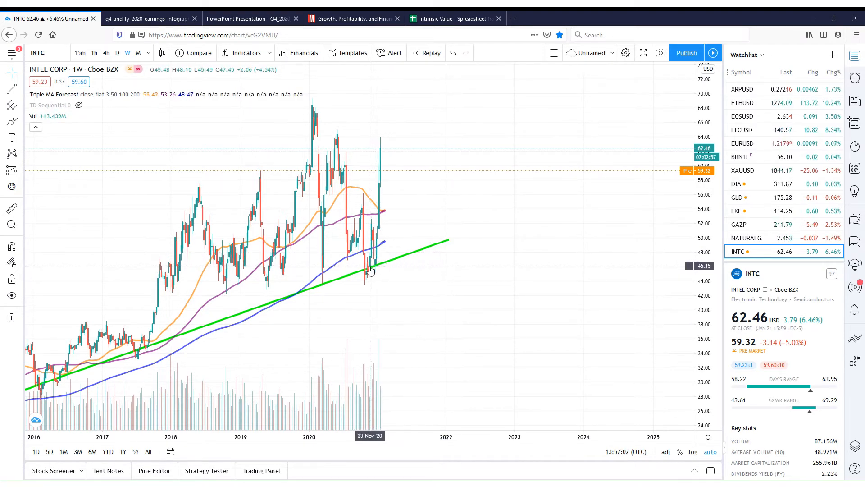
{"action": "mouse_move", "coordinate": [369, 269]}
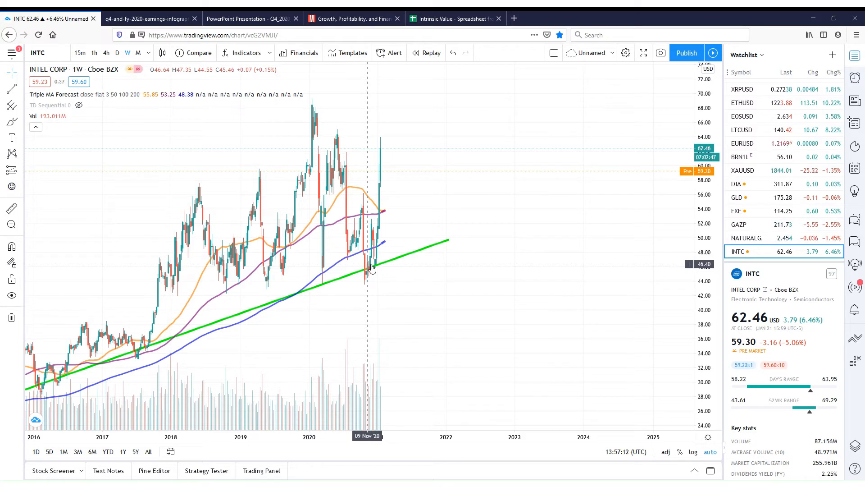
{"action": "mouse_move", "coordinate": [399, 261]}
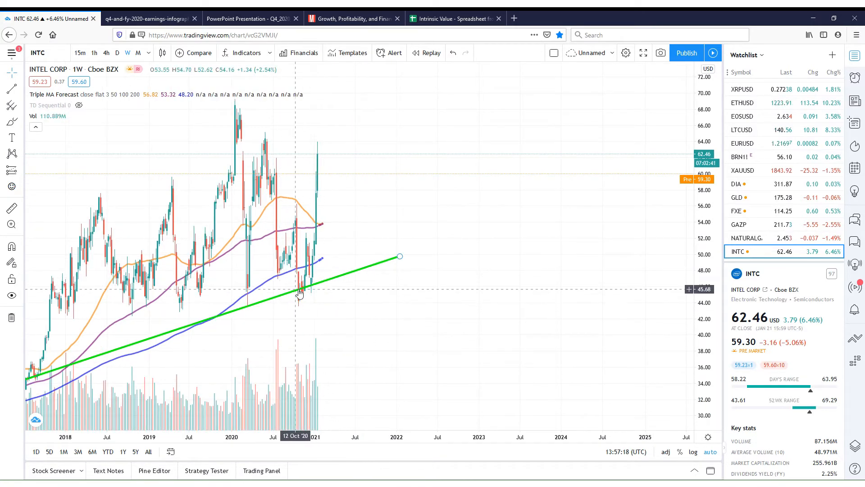
{"action": "mouse_move", "coordinate": [286, 320]}
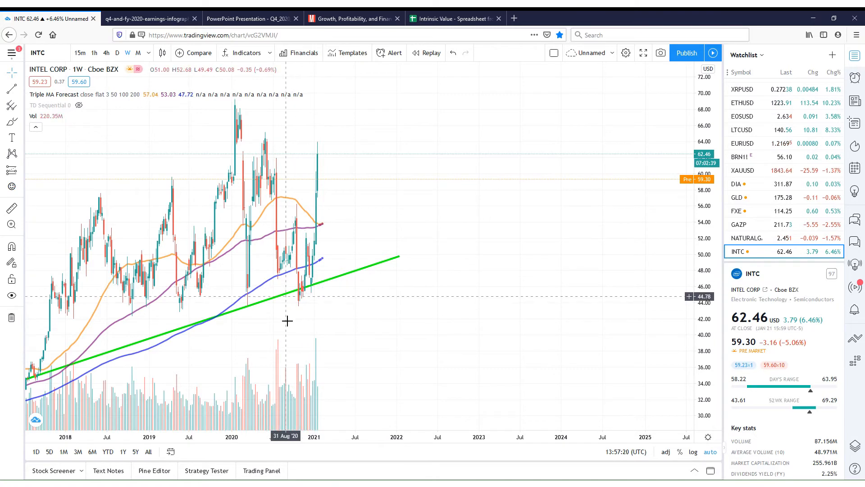
{"action": "scroll", "scroll_direction": "down", "scroll_amount": 3}
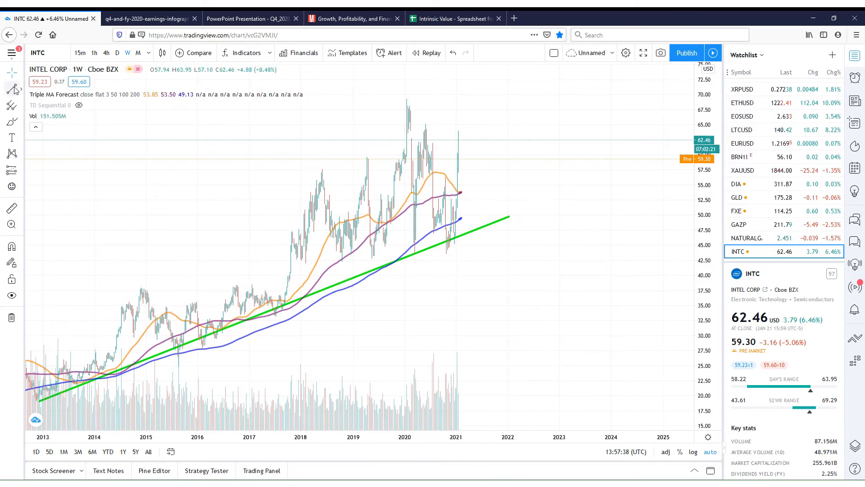
{"action": "left_click", "coordinate": [466, 76]}
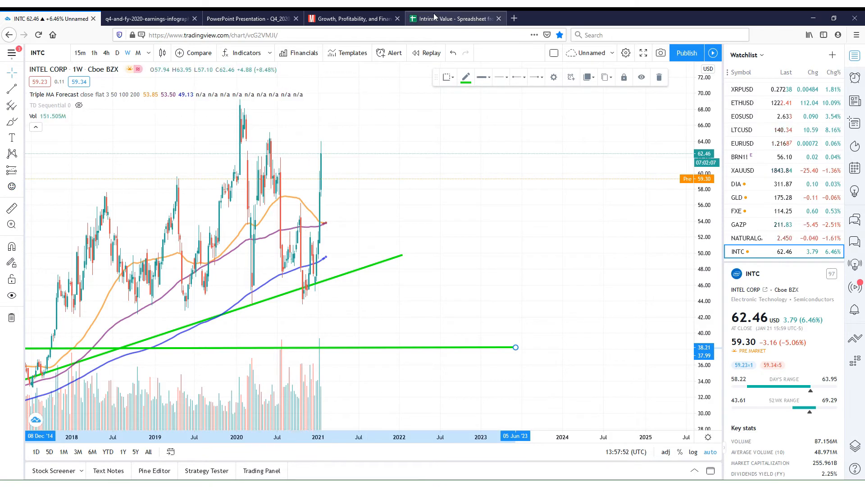
{"action": "left_click", "coordinate": [454, 18]}
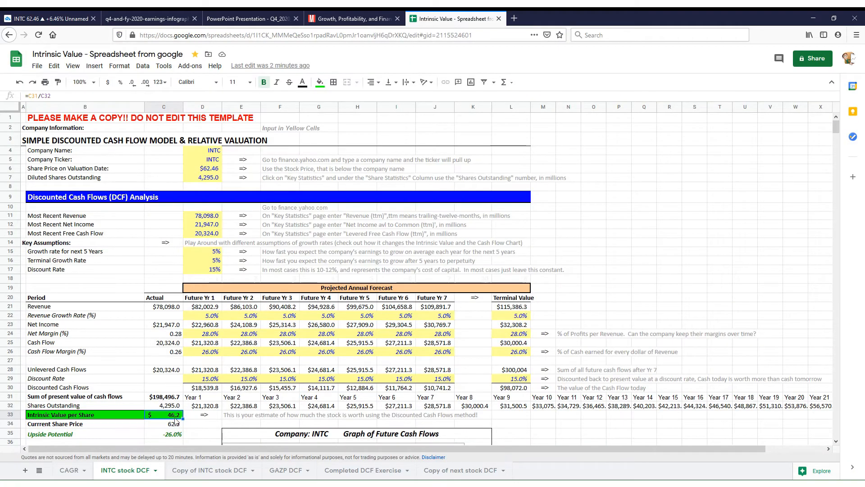
Step: Scroll to the Relative Valuation Analysis and check the target P/E multiple formula (peer average 32.2)
{"action": "scroll", "scroll_direction": "down", "scroll_amount": 3}
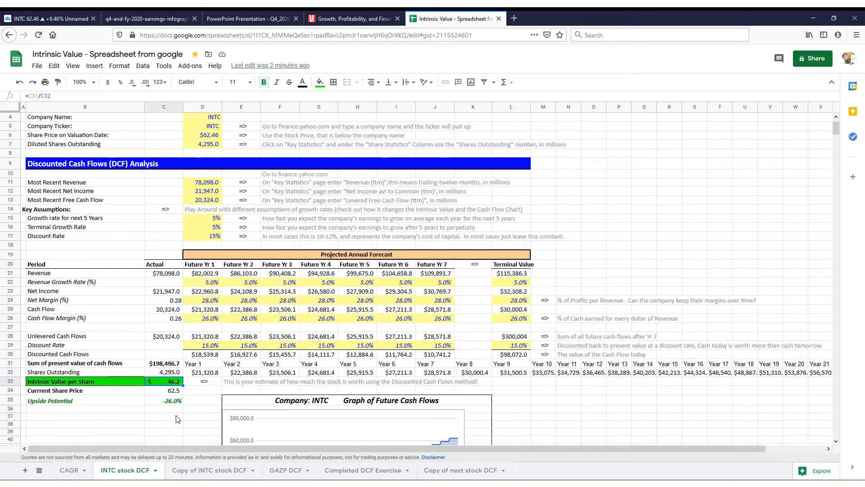
{"action": "scroll", "scroll_direction": "down", "scroll_amount": 3}
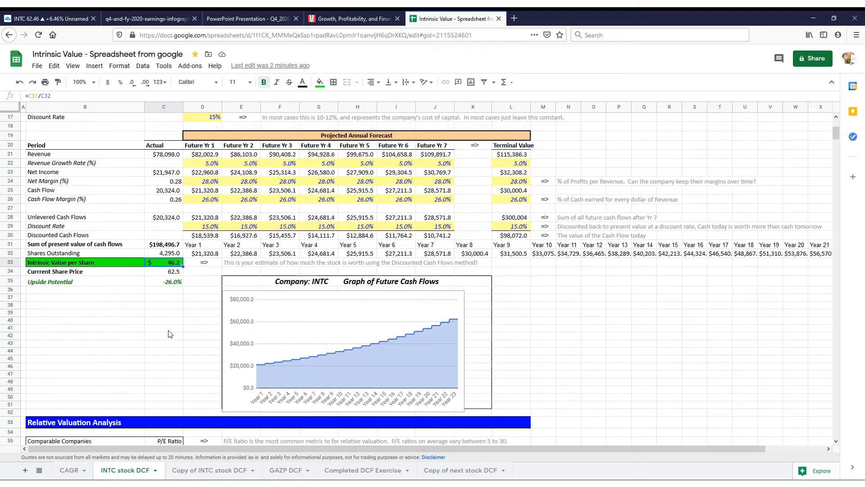
{"action": "scroll", "scroll_direction": "down", "scroll_amount": 3}
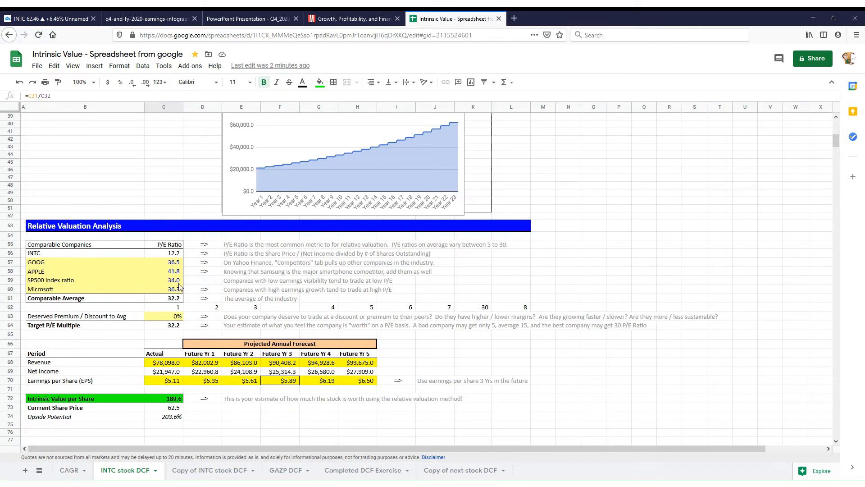
{"action": "left_click", "coordinate": [163, 325]}
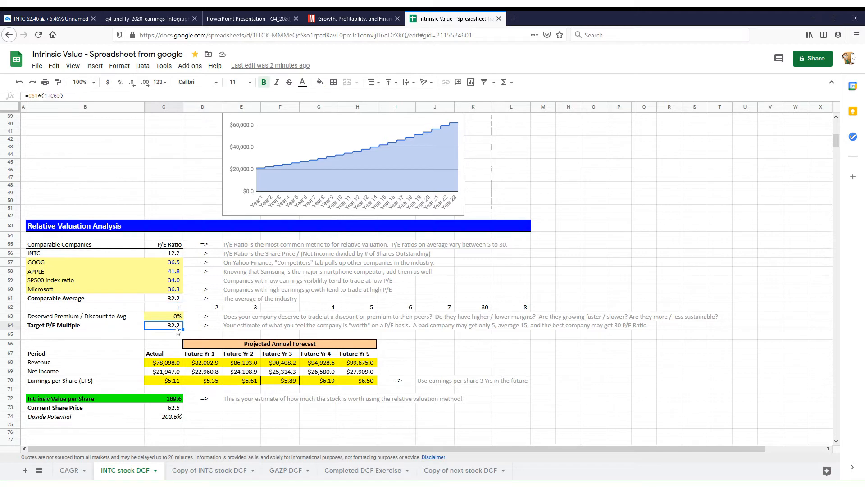
Step: Check the year-3 EPS and intrinsic value per share formulas, near $189.6 with 203.6% upside
{"action": "scroll", "scroll_direction": "down", "scroll_amount": 3}
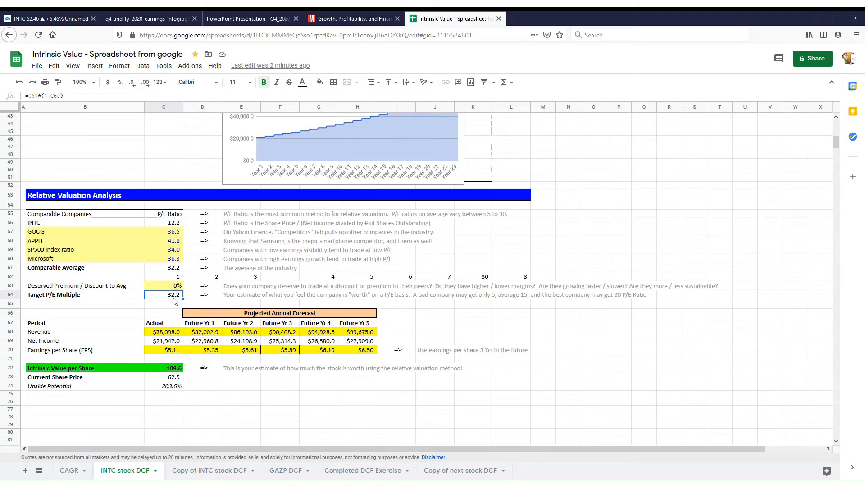
{"action": "left_click", "coordinate": [163, 368]}
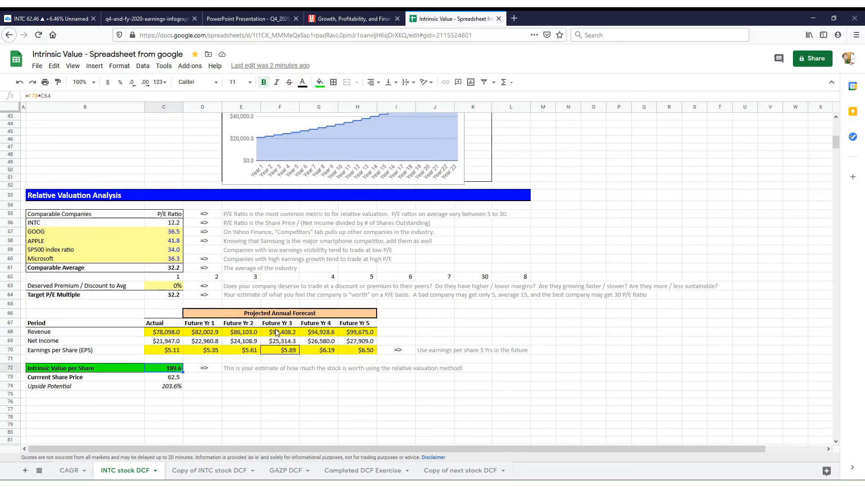
{"action": "left_click", "coordinate": [280, 349]}
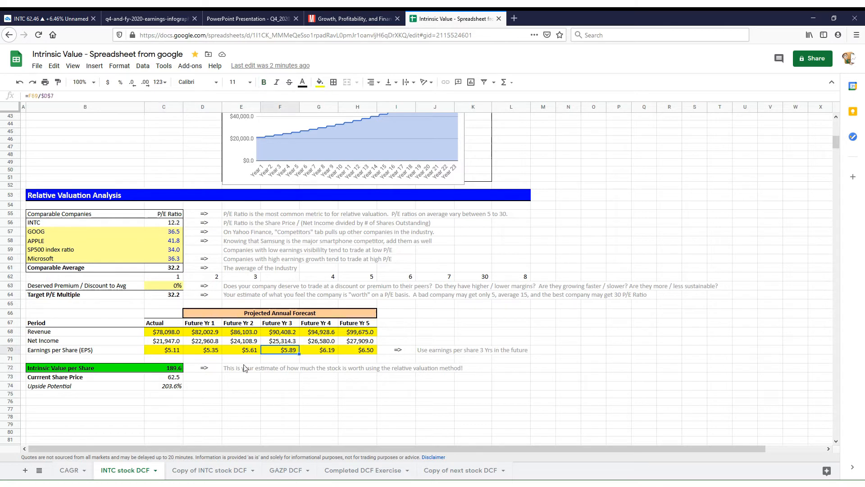
{"action": "left_click", "coordinate": [163, 368]}
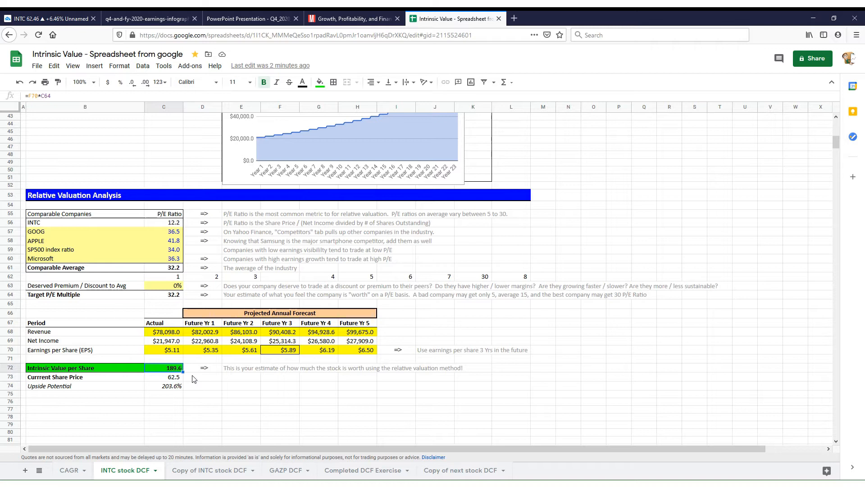
{"action": "mouse_move", "coordinate": [180, 384]}
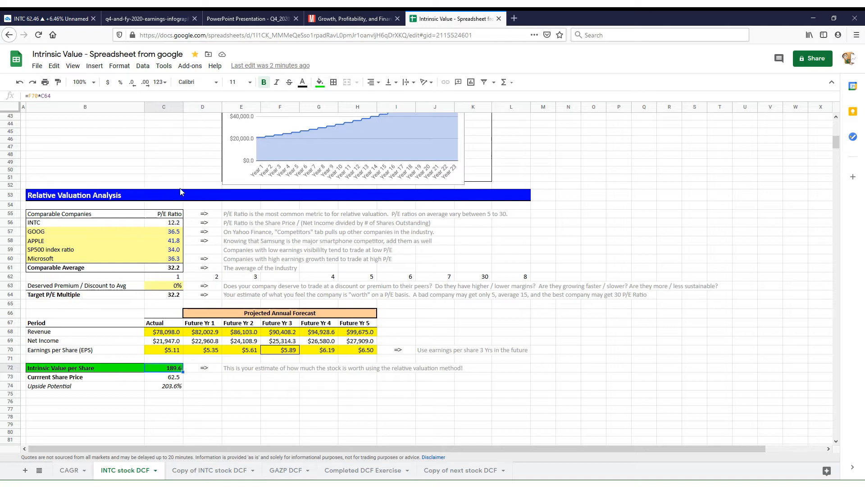
{"action": "mouse_move", "coordinate": [143, 109]}
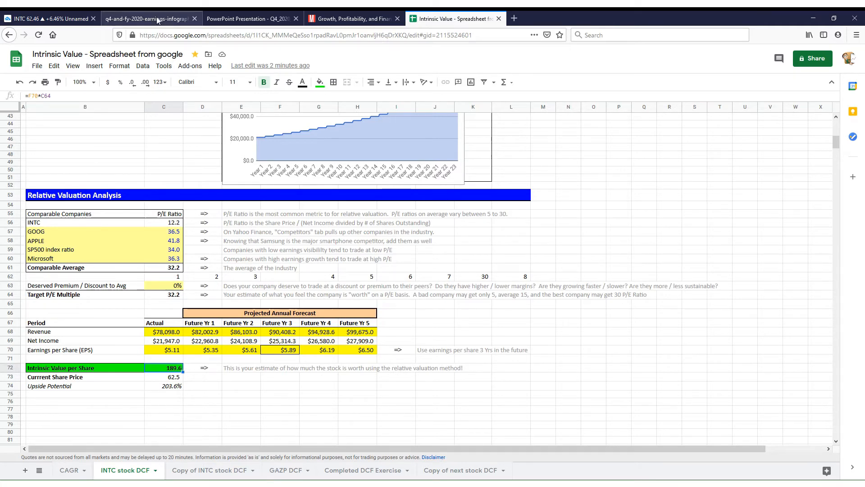
Step: Revisit the earnings presentation, then the FY2020 infographic's segment revenue breakdown
{"action": "left_click", "coordinate": [250, 18]}
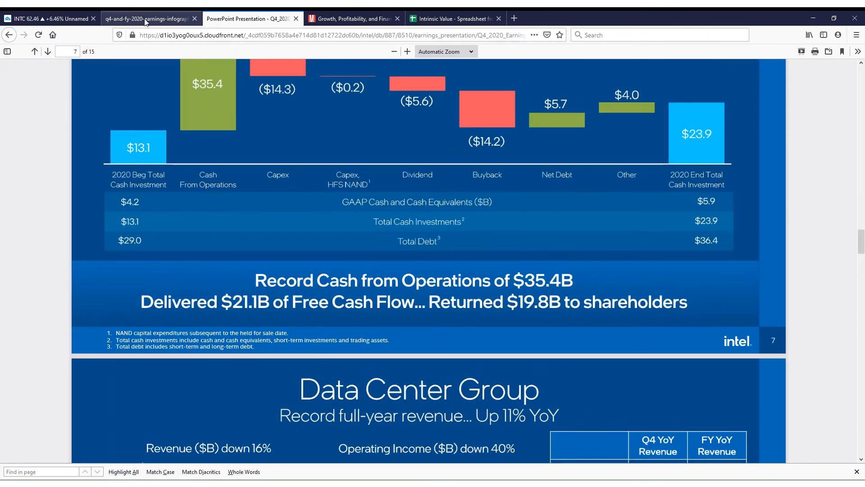
{"action": "left_click", "coordinate": [149, 19]}
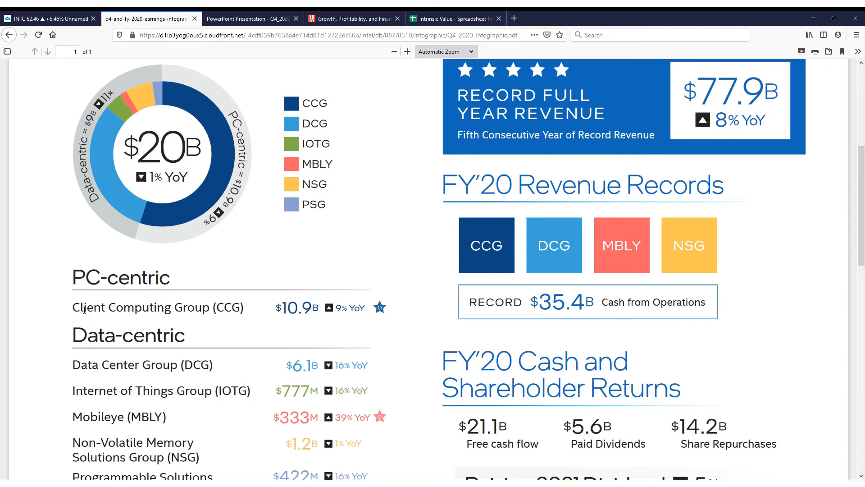
{"action": "double_click", "coordinate": [296, 307]}
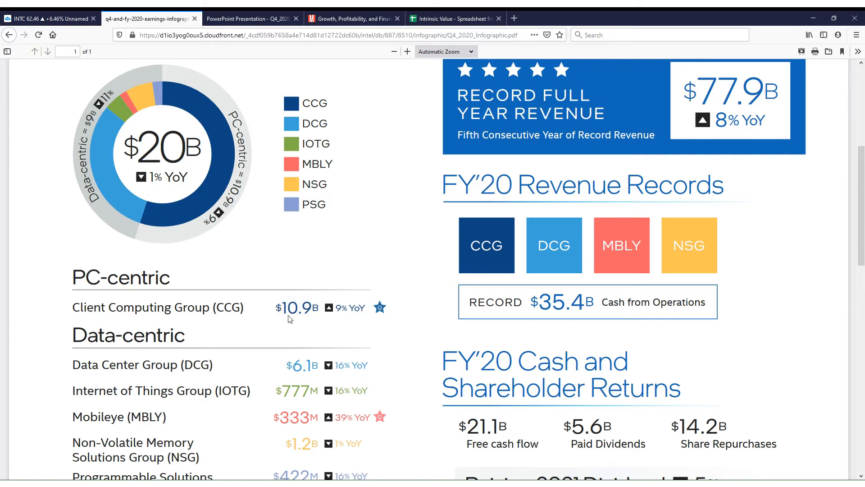
{"action": "mouse_move", "coordinate": [287, 207]}
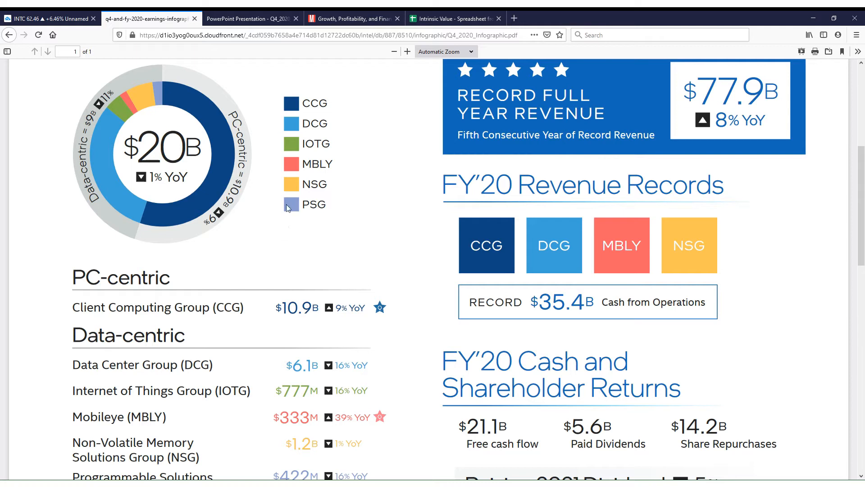
{"action": "mouse_move", "coordinate": [287, 313]}
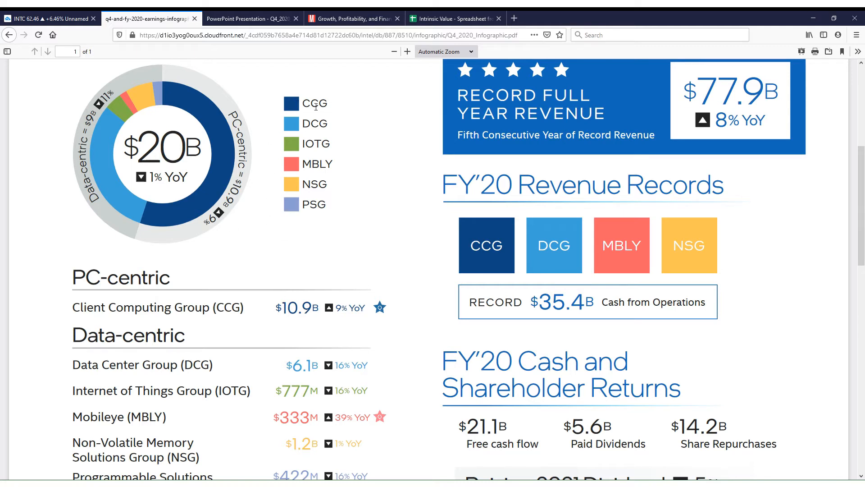
Step: Switch to the TradingView tab showing INTC's weekly chart with trendlines and support near $38
{"action": "left_click", "coordinate": [49, 19]}
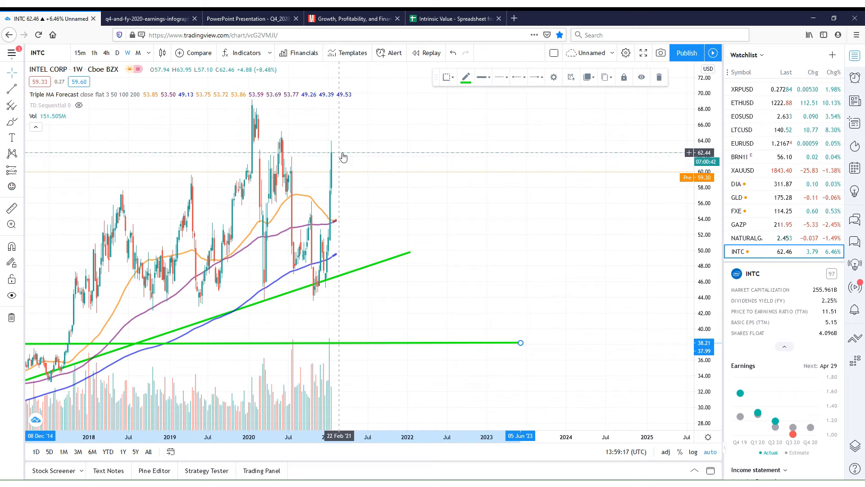
{"action": "mouse_move", "coordinate": [392, 250]}
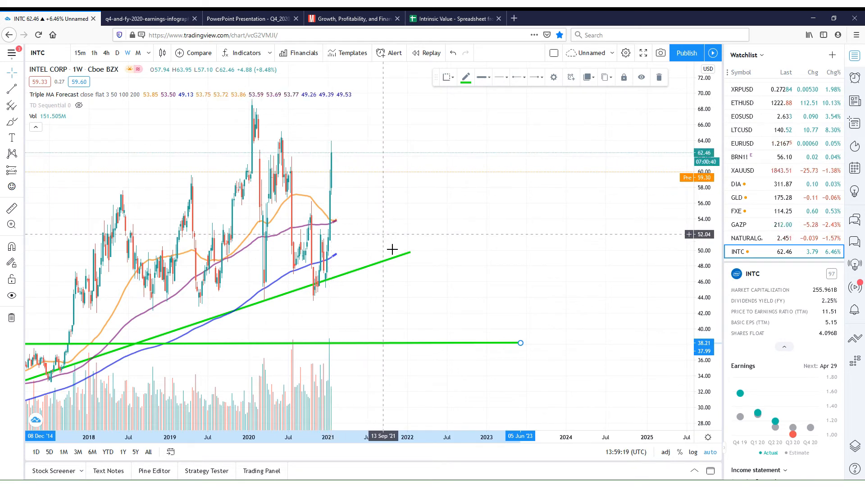
{"action": "mouse_move", "coordinate": [430, 292]}
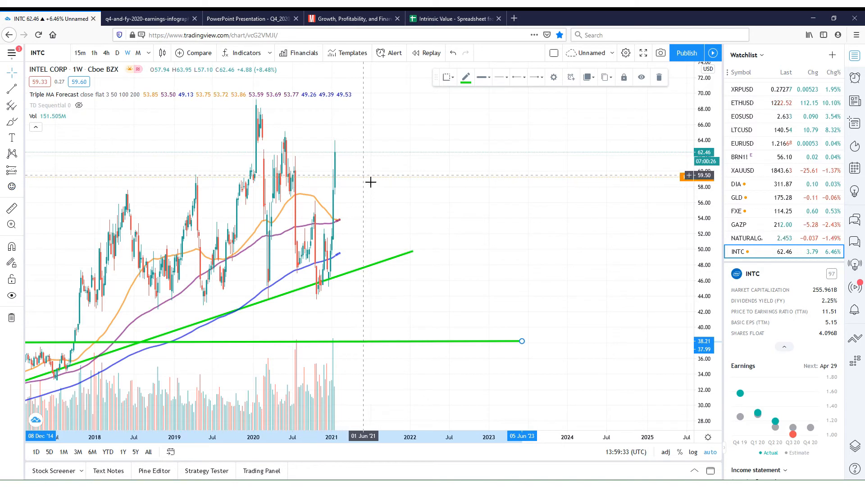
{"action": "mouse_move", "coordinate": [356, 287]}
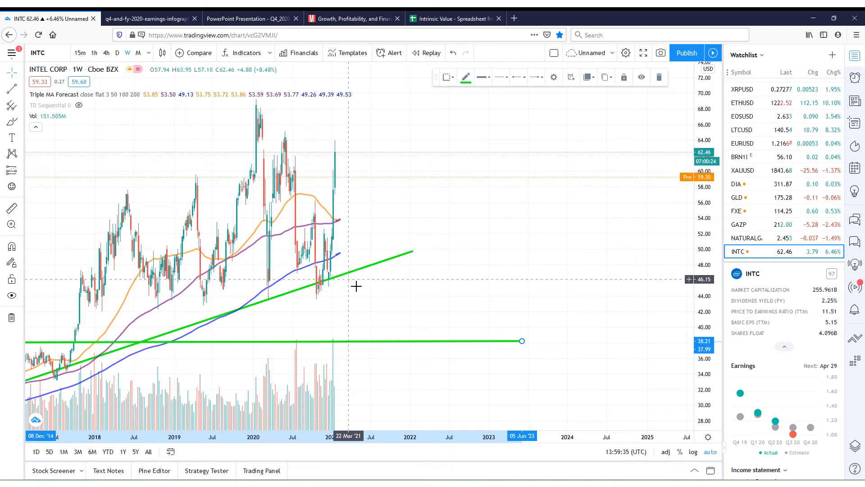
{"action": "mouse_move", "coordinate": [341, 288]}
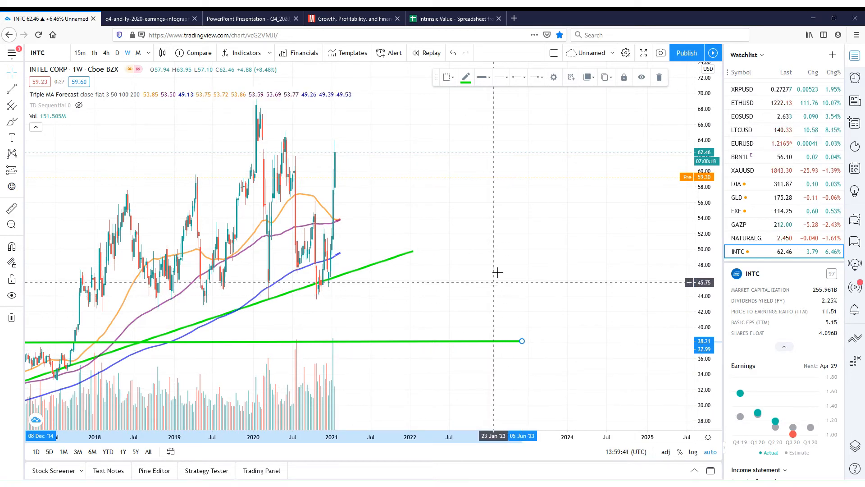
{"action": "mouse_move", "coordinate": [493, 182]}
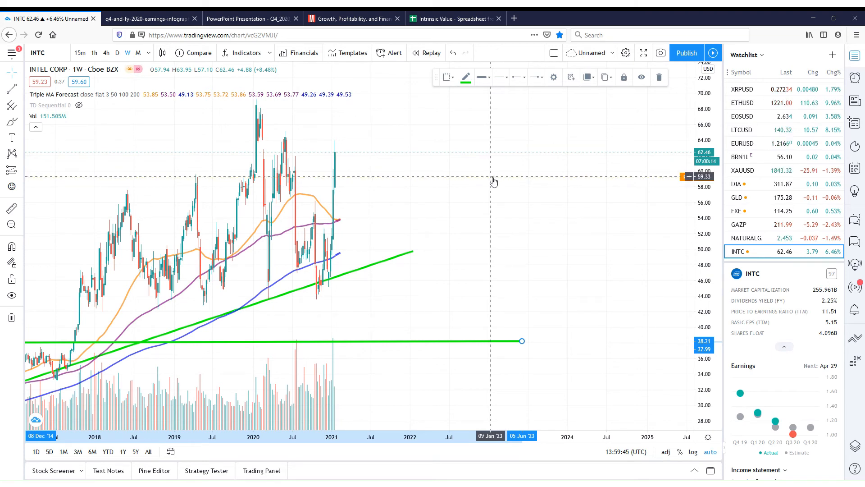
Step: Review Intel's Morningstar Key Ratios, comparing trailing and 2015 gross margin figures
{"action": "left_click", "coordinate": [353, 18]}
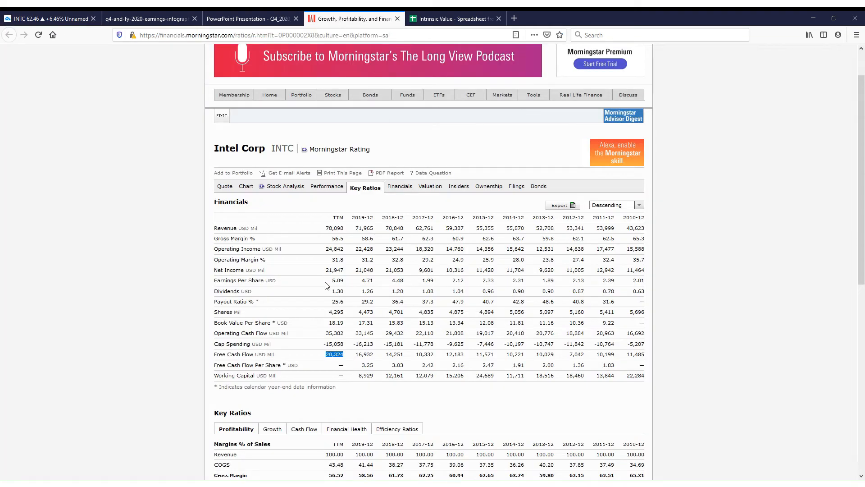
{"action": "left_click", "coordinate": [333, 238]}
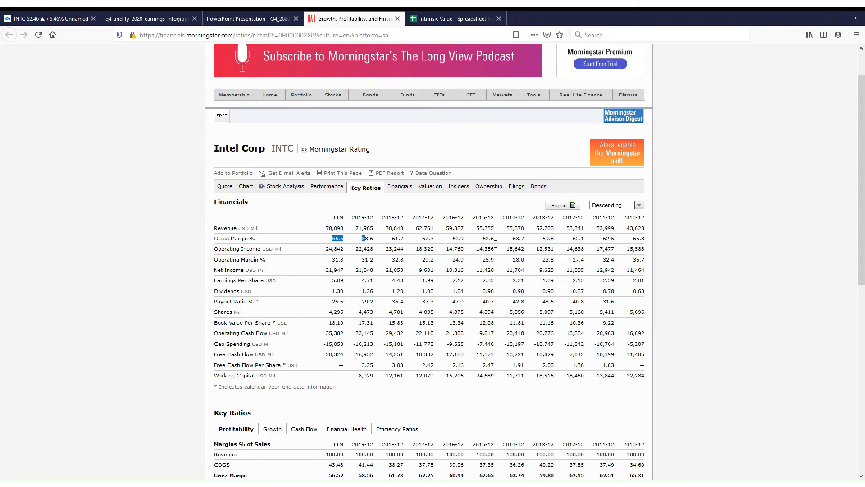
{"action": "left_click", "coordinate": [488, 238]}
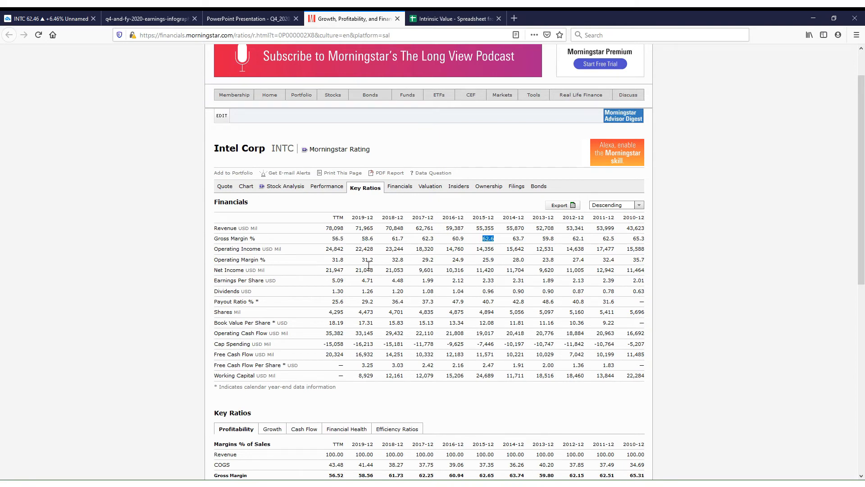
{"action": "scroll", "scroll_direction": "down", "scroll_amount": 3}
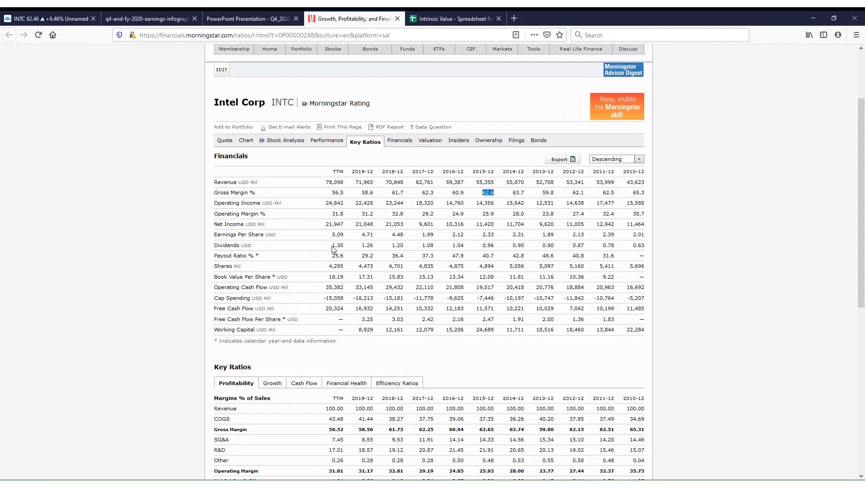
{"action": "mouse_move", "coordinate": [333, 247]}
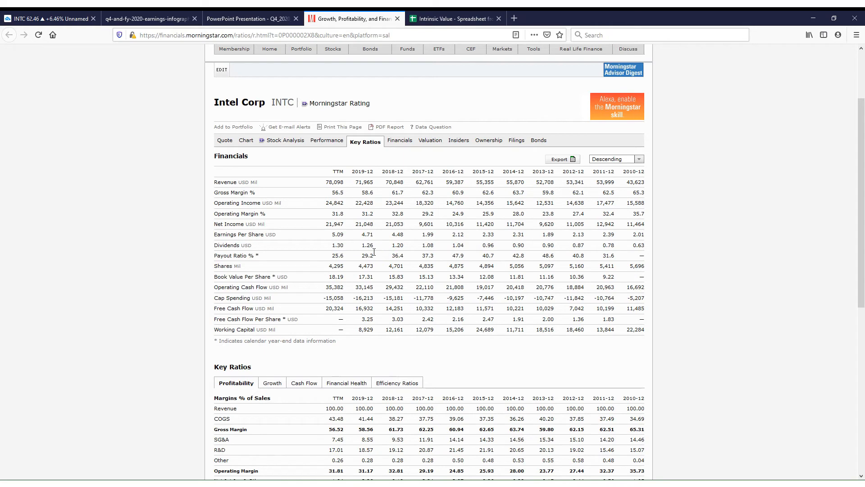
Step: Check the 2019 dividend per share and nearby figures in the ten-year table
{"action": "double_click", "coordinate": [367, 245]}
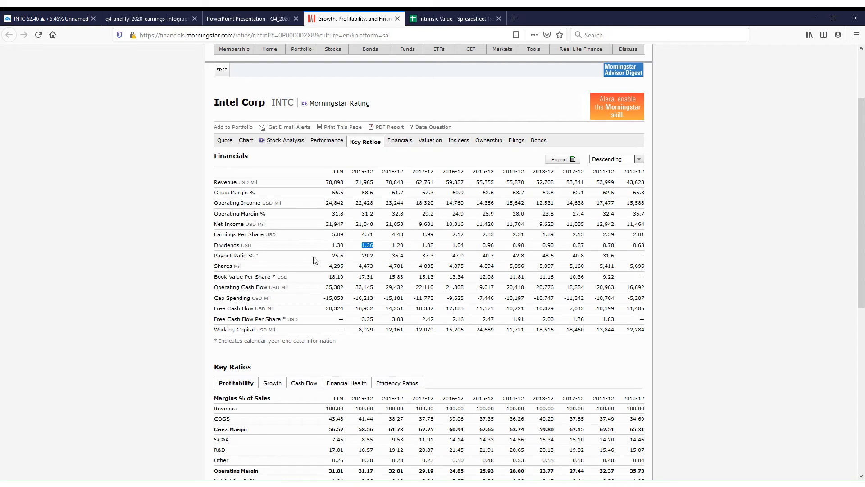
{"action": "left_click", "coordinate": [334, 245]}
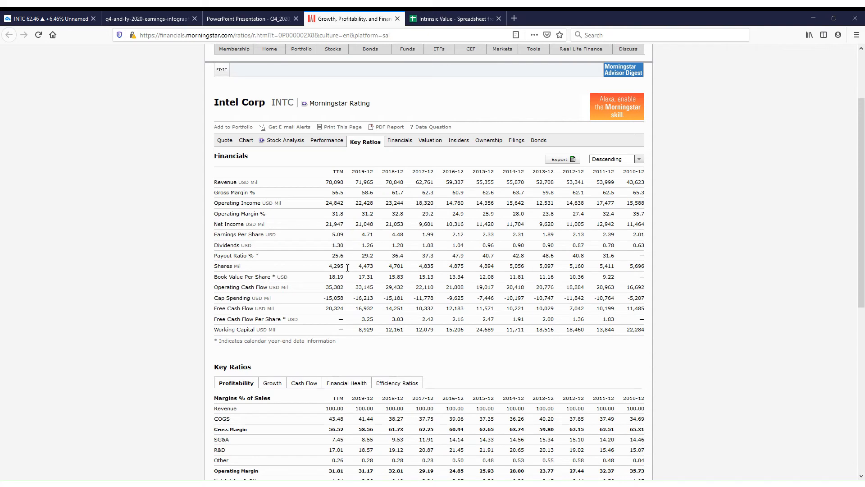
{"action": "double_click", "coordinate": [337, 266]}
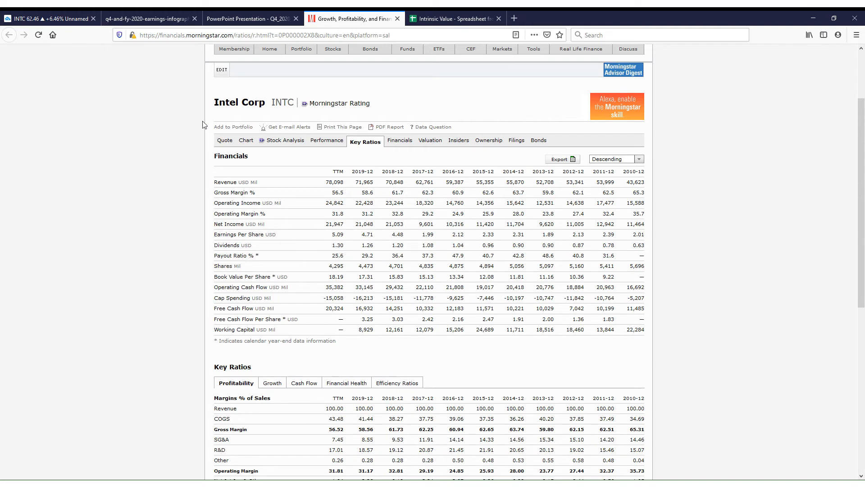
{"action": "mouse_move", "coordinate": [154, 97]}
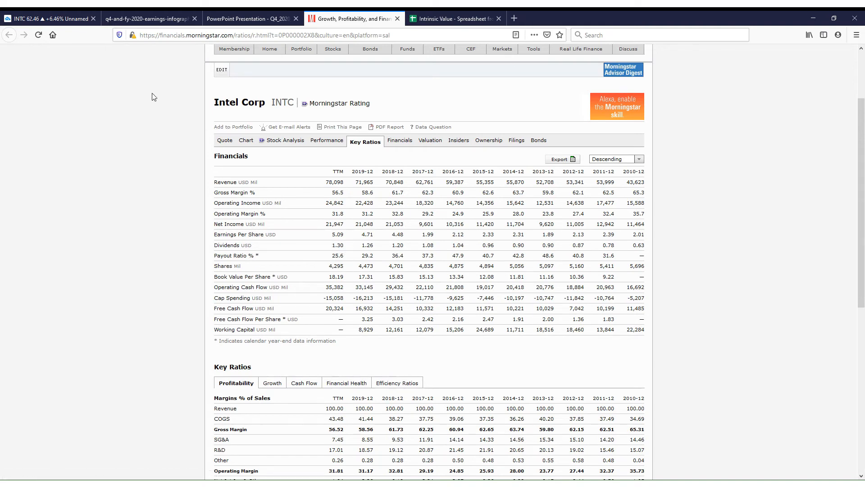
Step: Return to the INTC weekly TradingView chart with the rising trendline and $38 support
{"action": "left_click", "coordinate": [50, 18]}
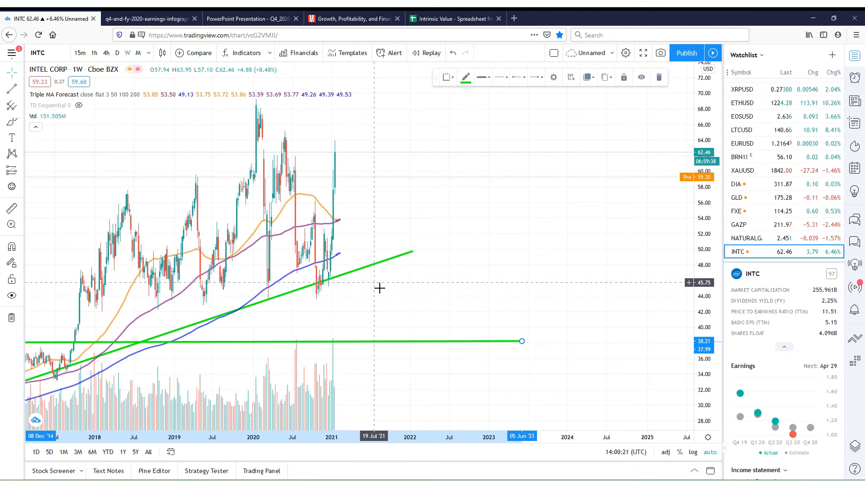
{"action": "mouse_move", "coordinate": [498, 304]}
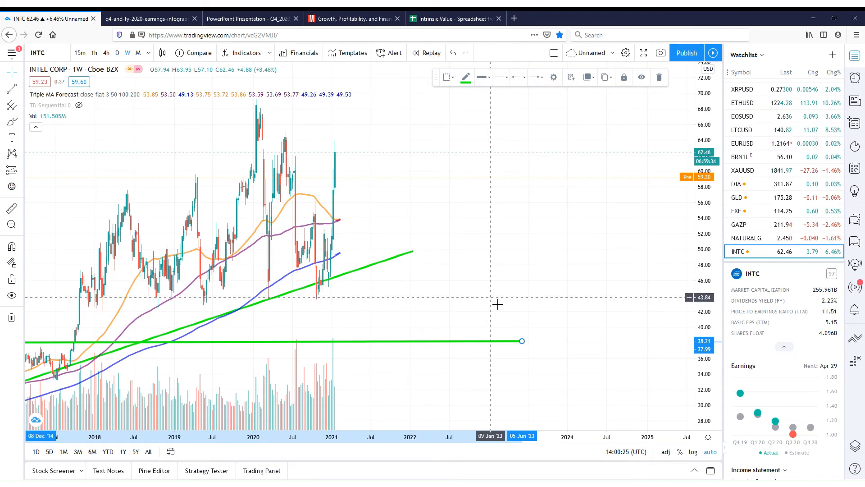
{"action": "mouse_move", "coordinate": [367, 181]}
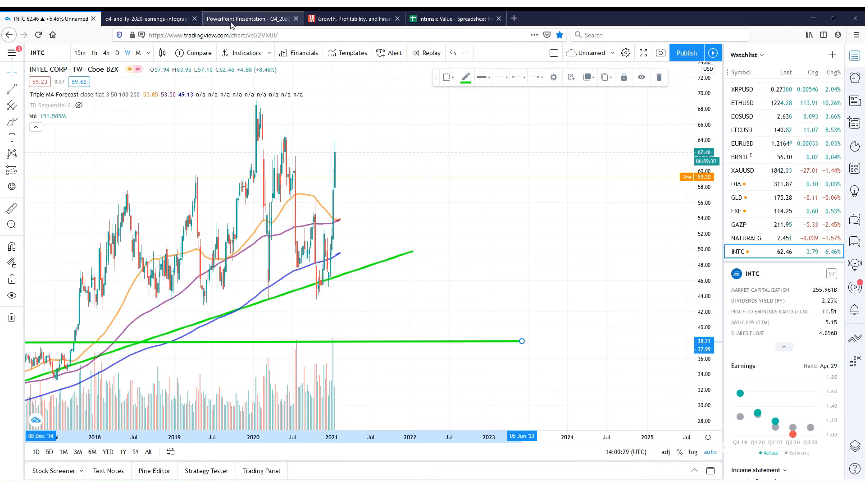
{"action": "mouse_move", "coordinate": [433, 255]}
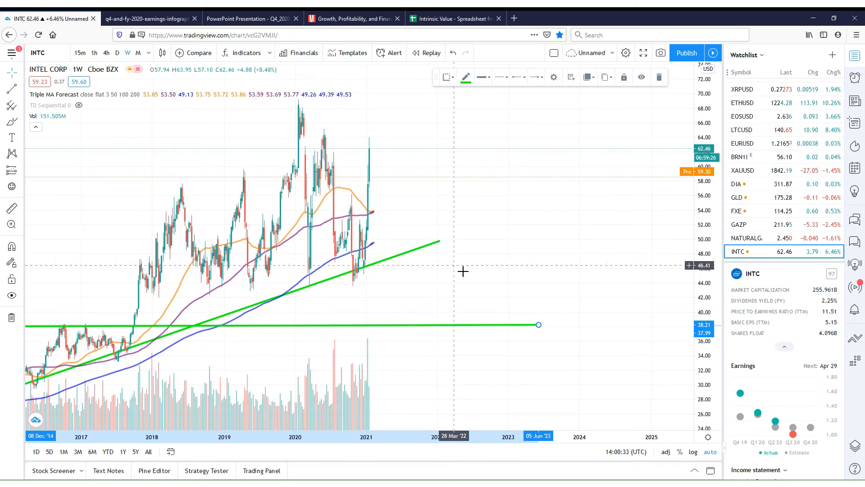
Step: Bring up the Q1 2021 Outlook slide: $17.5B revenue, 30% operating margin, $1.10 EPS
{"action": "left_click", "coordinate": [148, 18]}
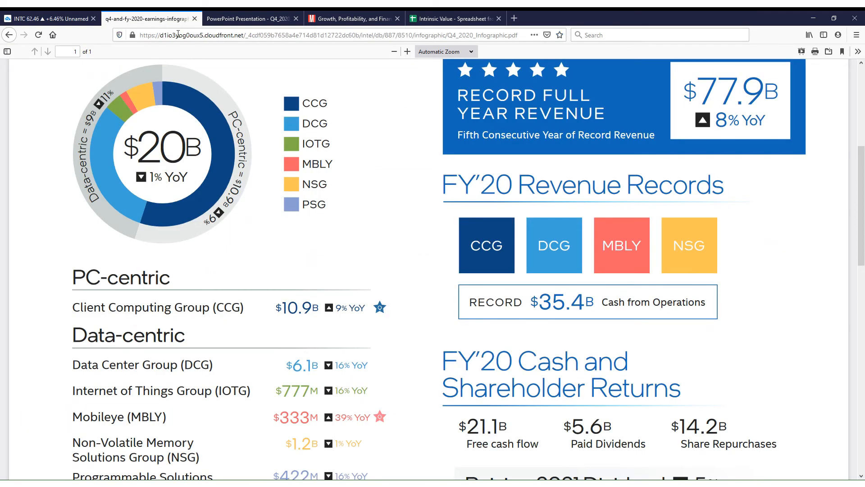
{"action": "left_click", "coordinate": [250, 18]}
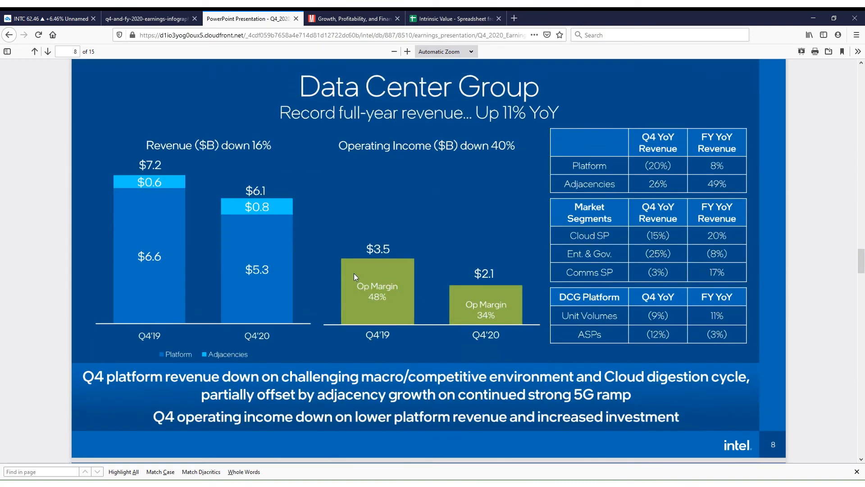
{"action": "scroll", "scroll_direction": "down", "scroll_amount": 3}
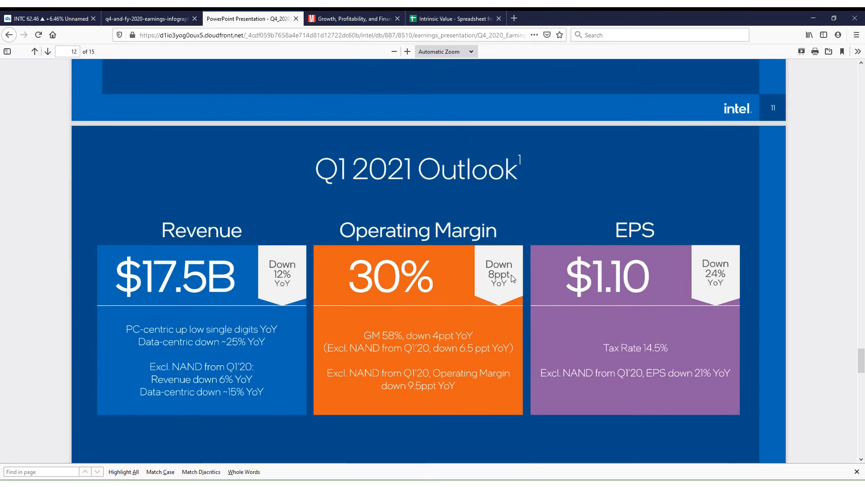
{"action": "scroll", "scroll_direction": "down", "scroll_amount": 3}
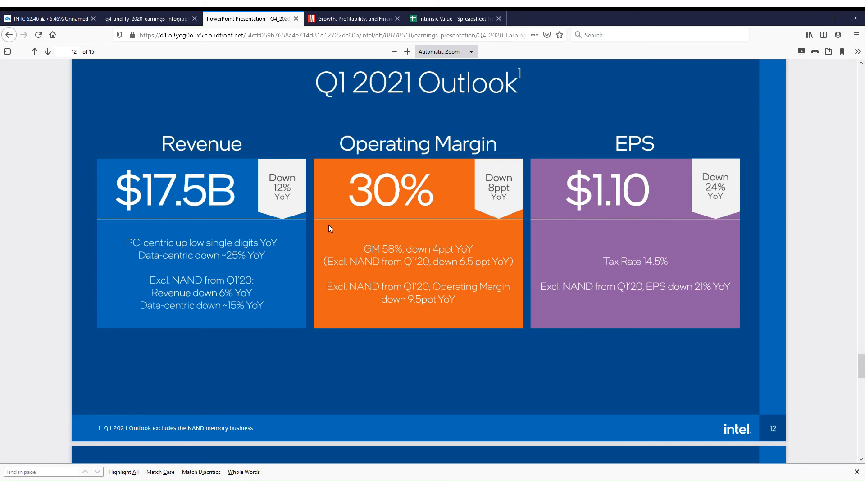
{"action": "mouse_move", "coordinate": [375, 225]}
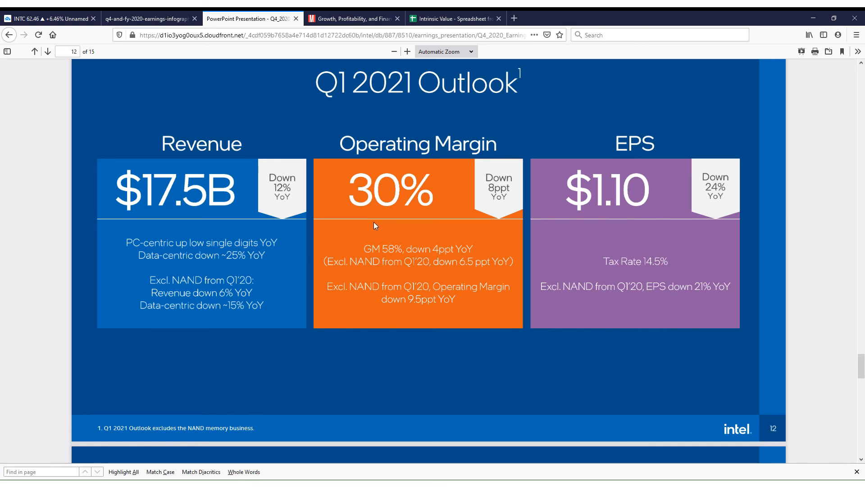
{"action": "mouse_move", "coordinate": [214, 114]}
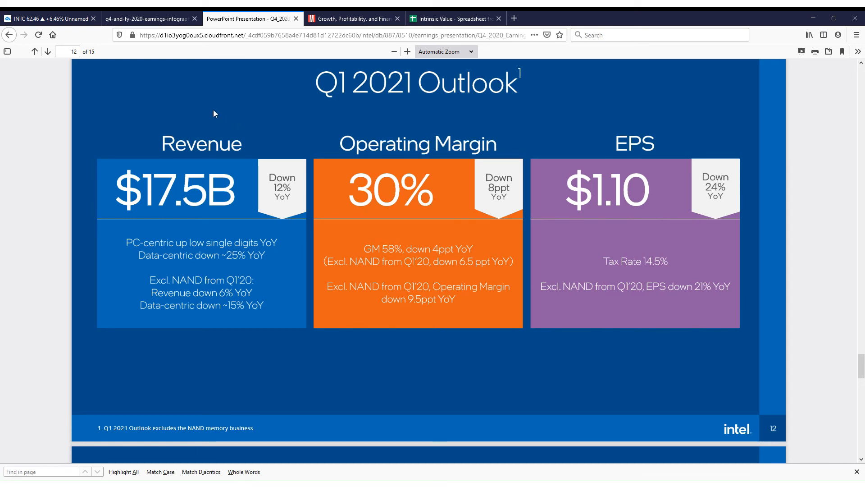
Step: In the INTC DCF sheet's Relative Valuation Analysis, inspect the GOOGLEFINANCE formula behind GOOG's P/E
{"action": "left_click", "coordinate": [452, 18]}
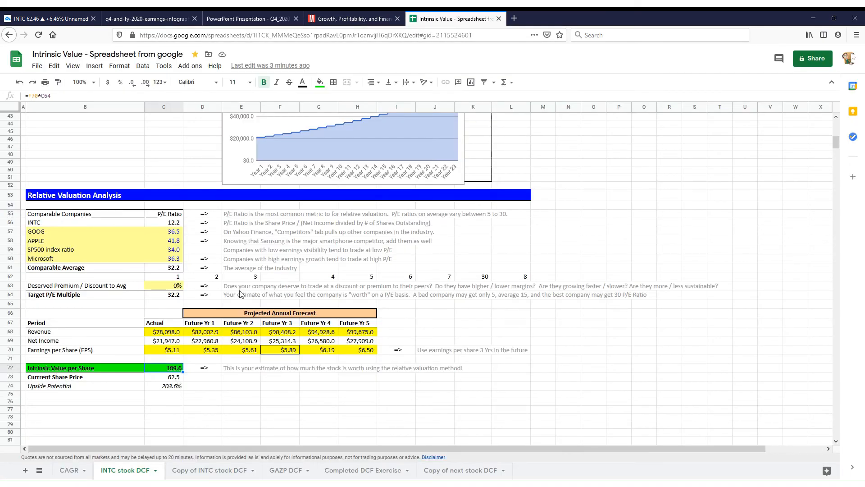
{"action": "scroll", "scroll_direction": "up", "scroll_amount": 3}
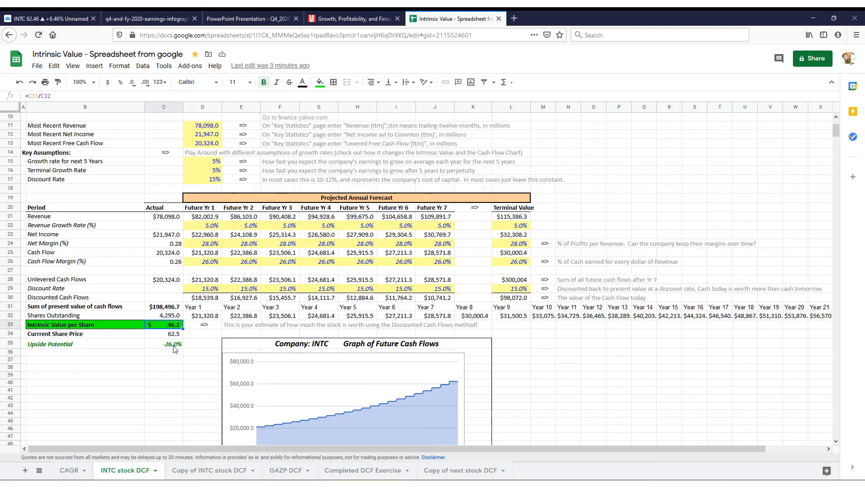
{"action": "scroll", "scroll_direction": "down", "scroll_amount": 3}
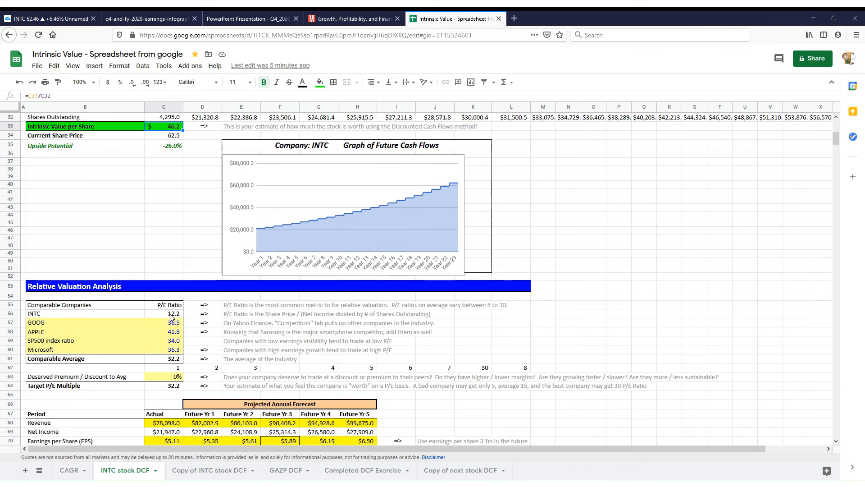
{"action": "left_click", "coordinate": [164, 323]}
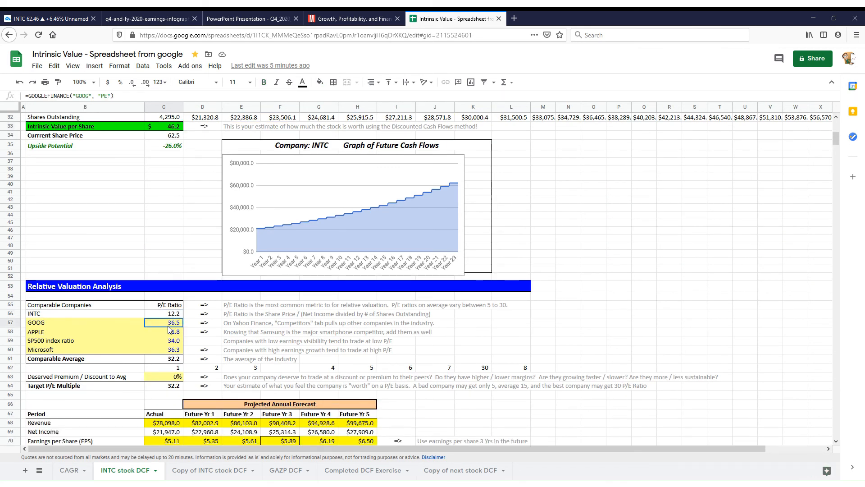
Step: Review the $189.6 per share relative valuation, then return to the TradingView chart
{"action": "scroll", "scroll_direction": "down", "scroll_amount": 3}
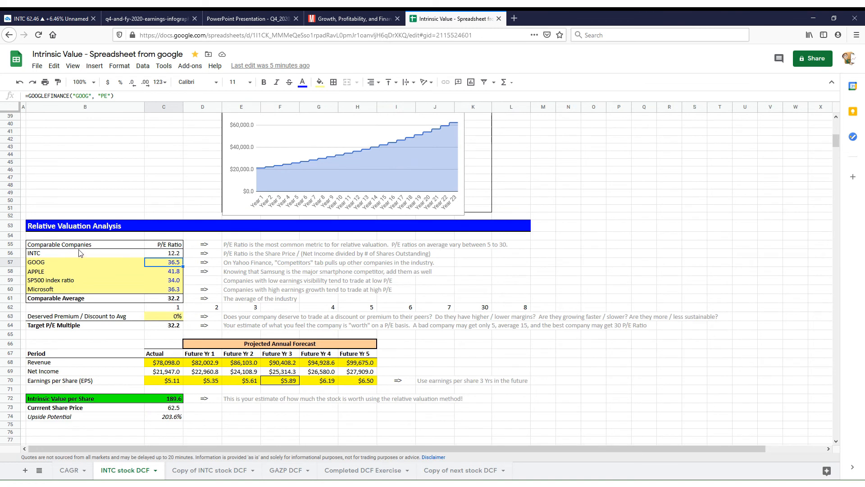
{"action": "mouse_move", "coordinate": [173, 270]}
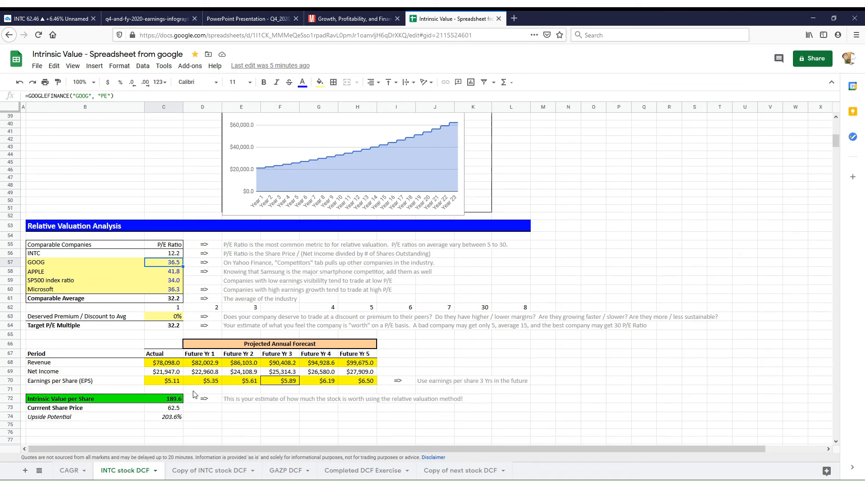
{"action": "mouse_move", "coordinate": [363, 400]}
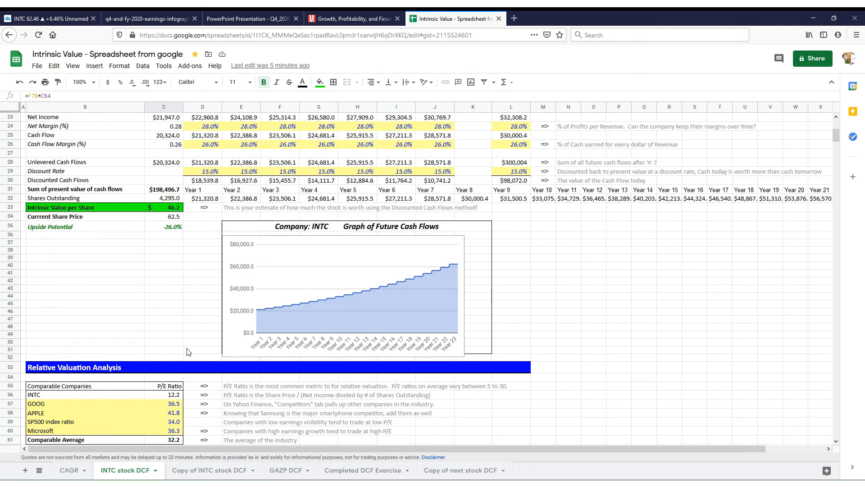
{"action": "scroll", "scroll_direction": "down", "scroll_amount": 3}
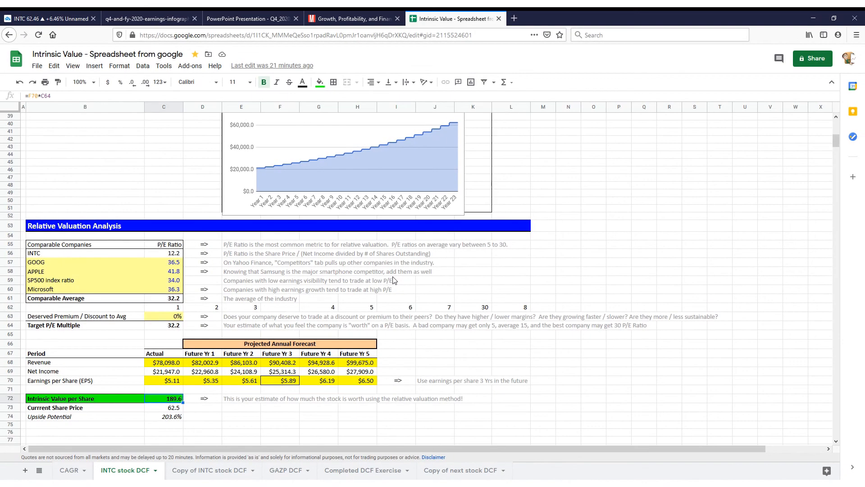
{"action": "mouse_move", "coordinate": [254, 252]}
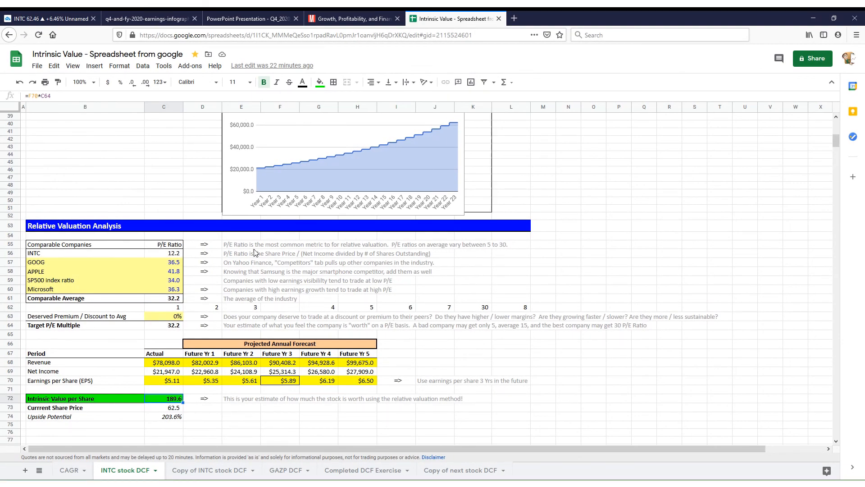
{"action": "left_click", "coordinate": [49, 18]}
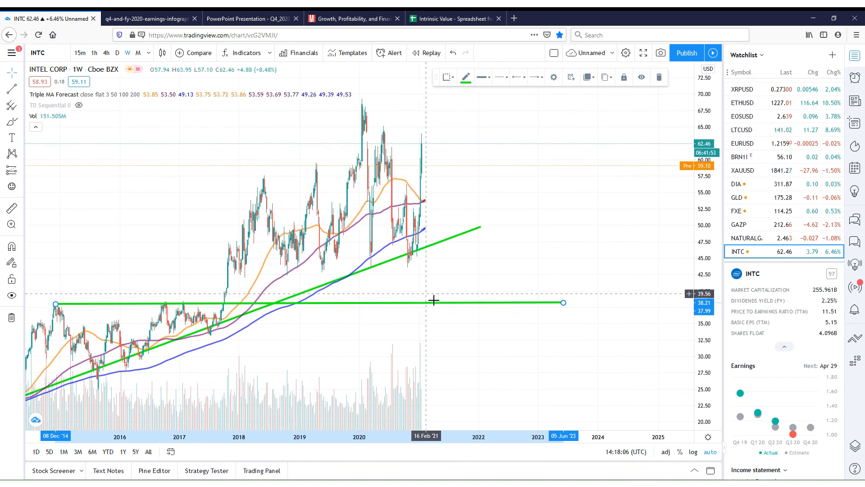
{"action": "mouse_move", "coordinate": [442, 300]}
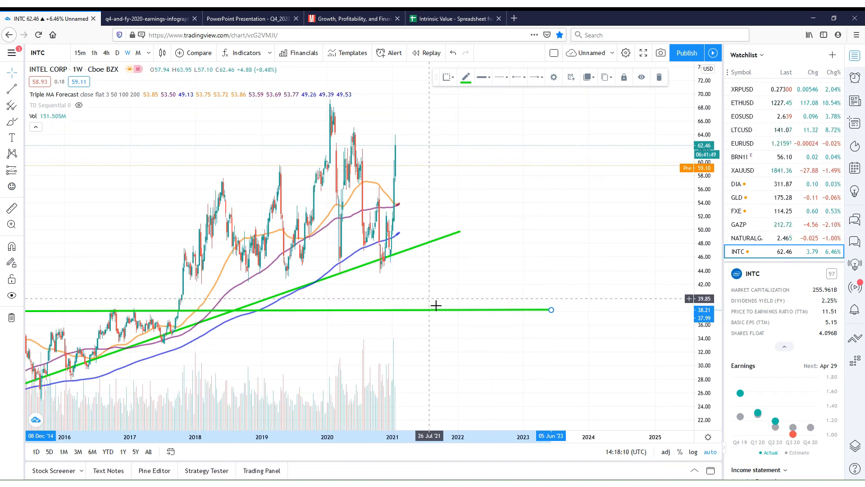
{"action": "mouse_move", "coordinate": [399, 303]}
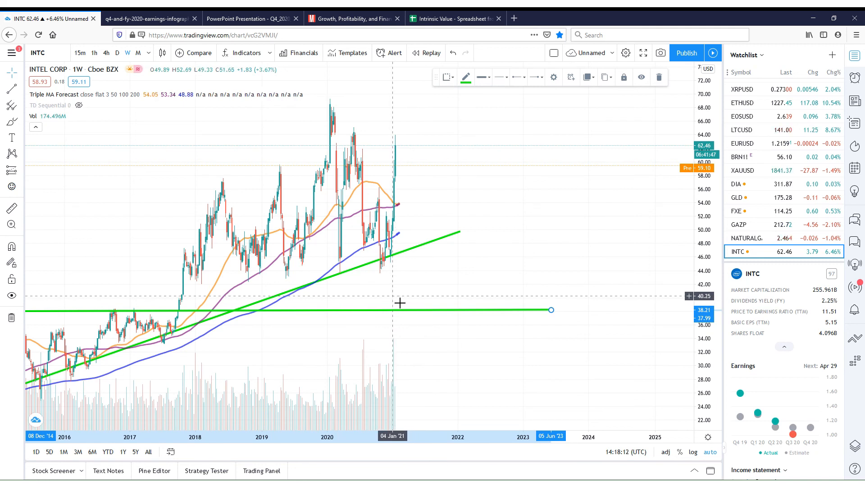
{"action": "mouse_move", "coordinate": [415, 303]}
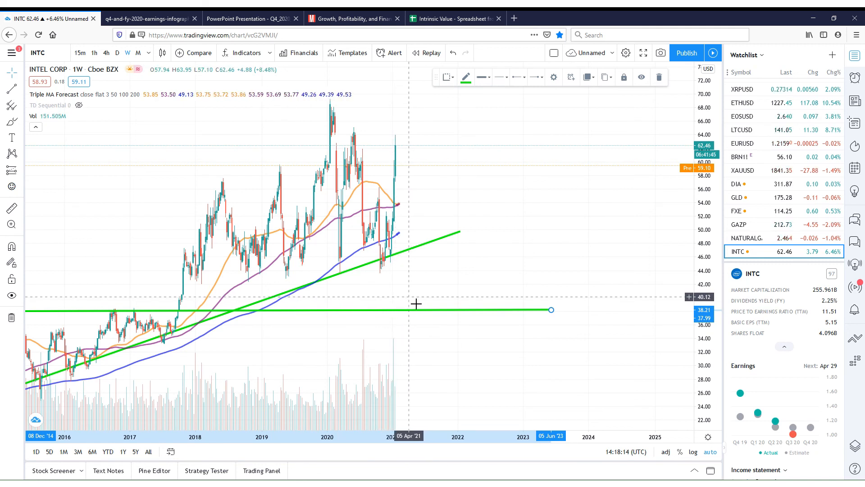
{"action": "mouse_move", "coordinate": [456, 305]}
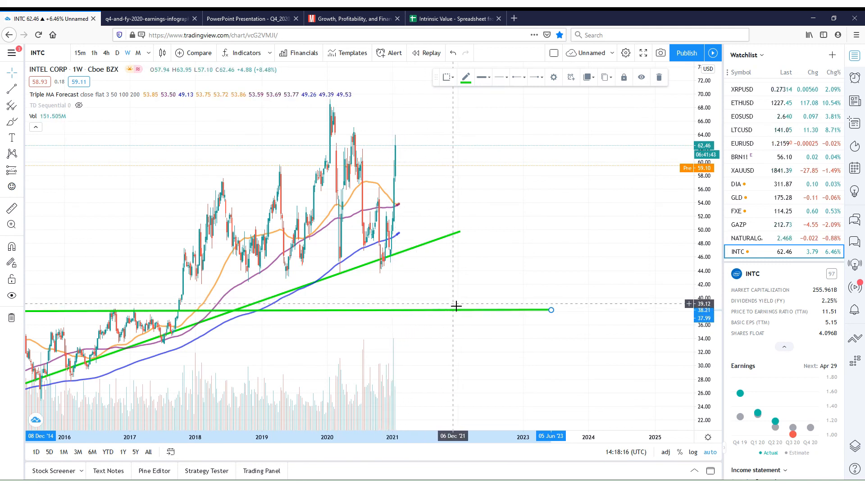
{"action": "mouse_move", "coordinate": [456, 311]}
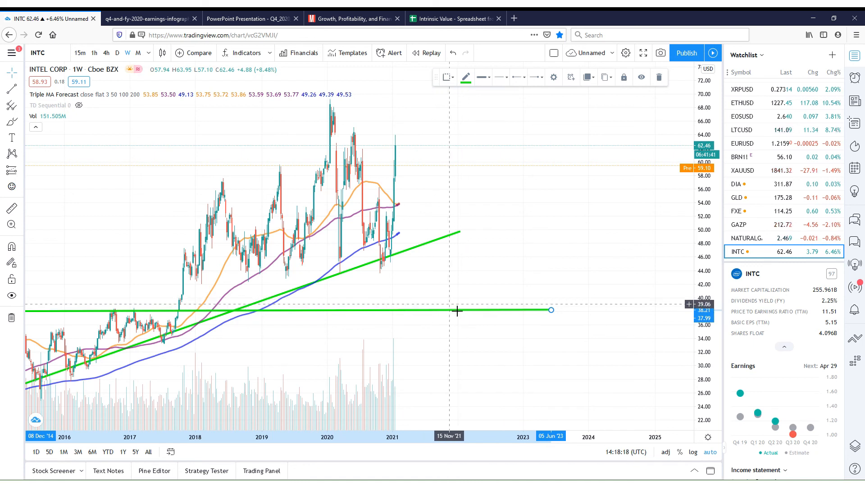
{"action": "mouse_move", "coordinate": [456, 310]}
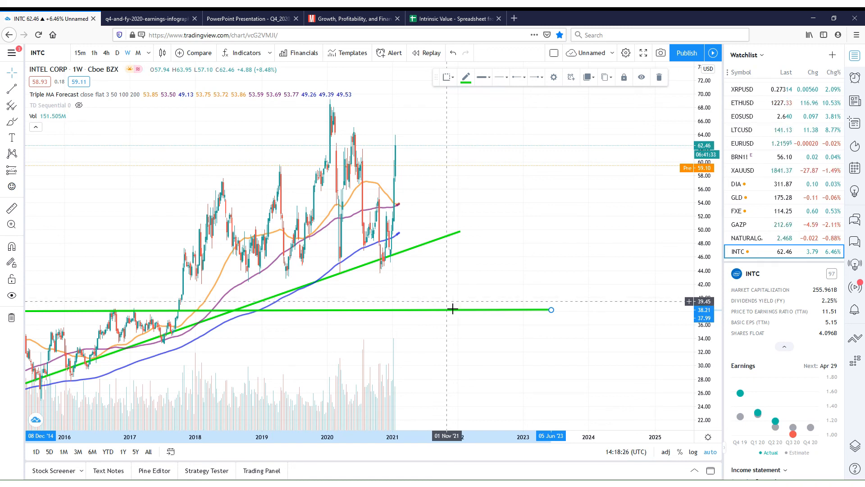
{"action": "mouse_move", "coordinate": [447, 302]}
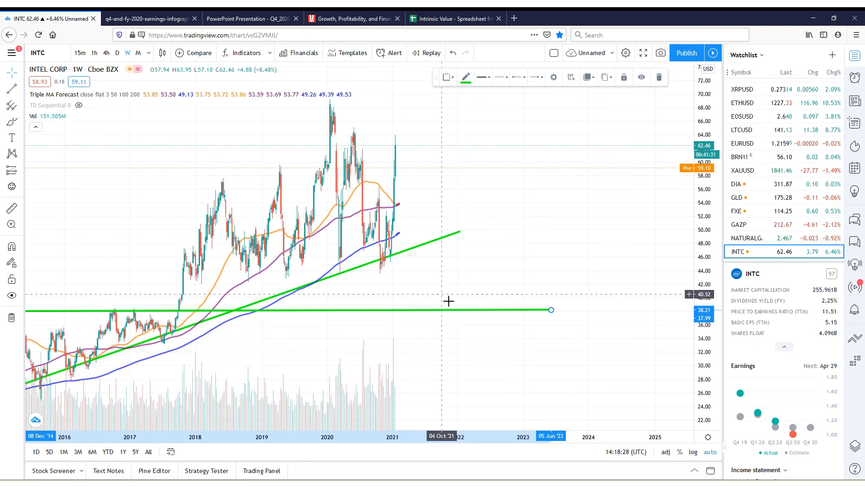